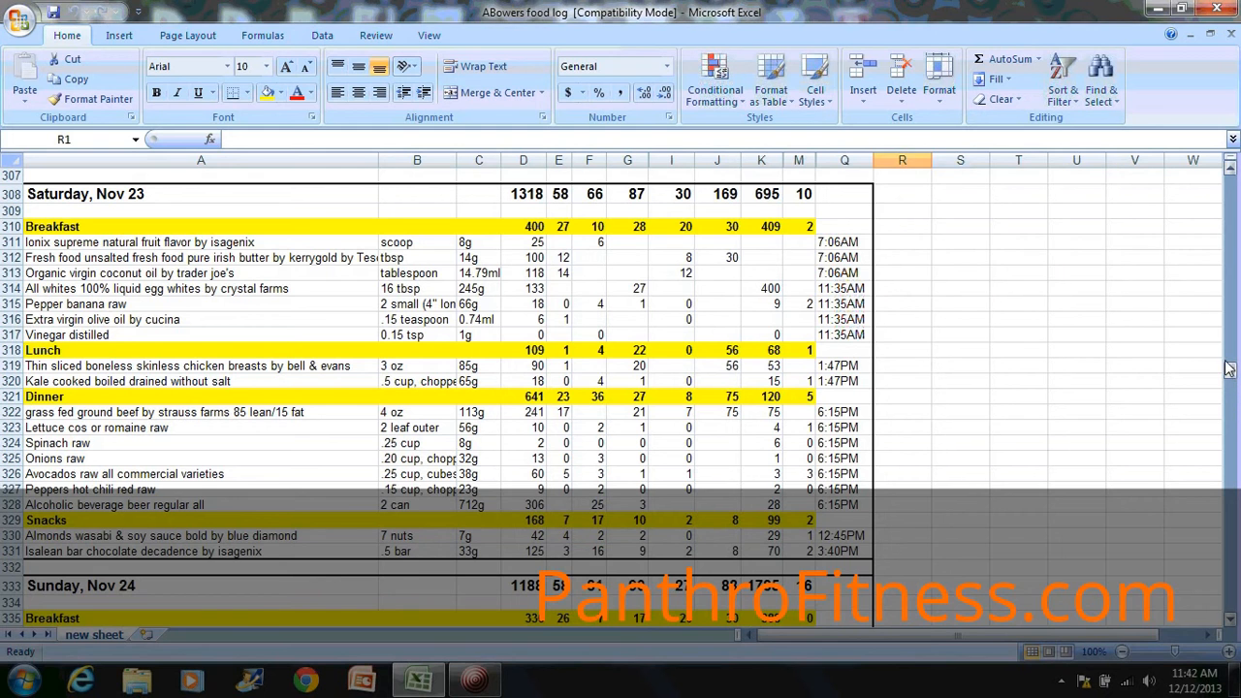
Scroll through the Friday, Nov 22 meal rows and back down to Saturday, Nov 23
{"action": "scroll", "scroll_direction": "down", "scroll_amount": 3}
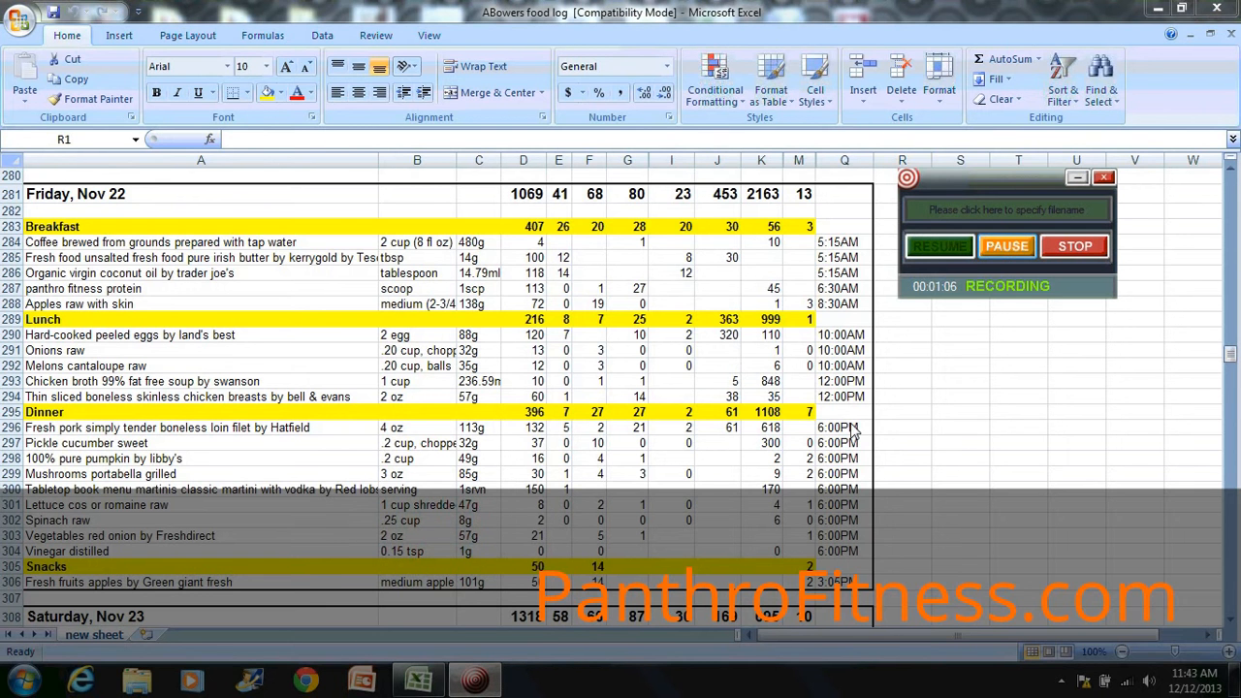
{"action": "mouse_move", "coordinate": [900, 473]}
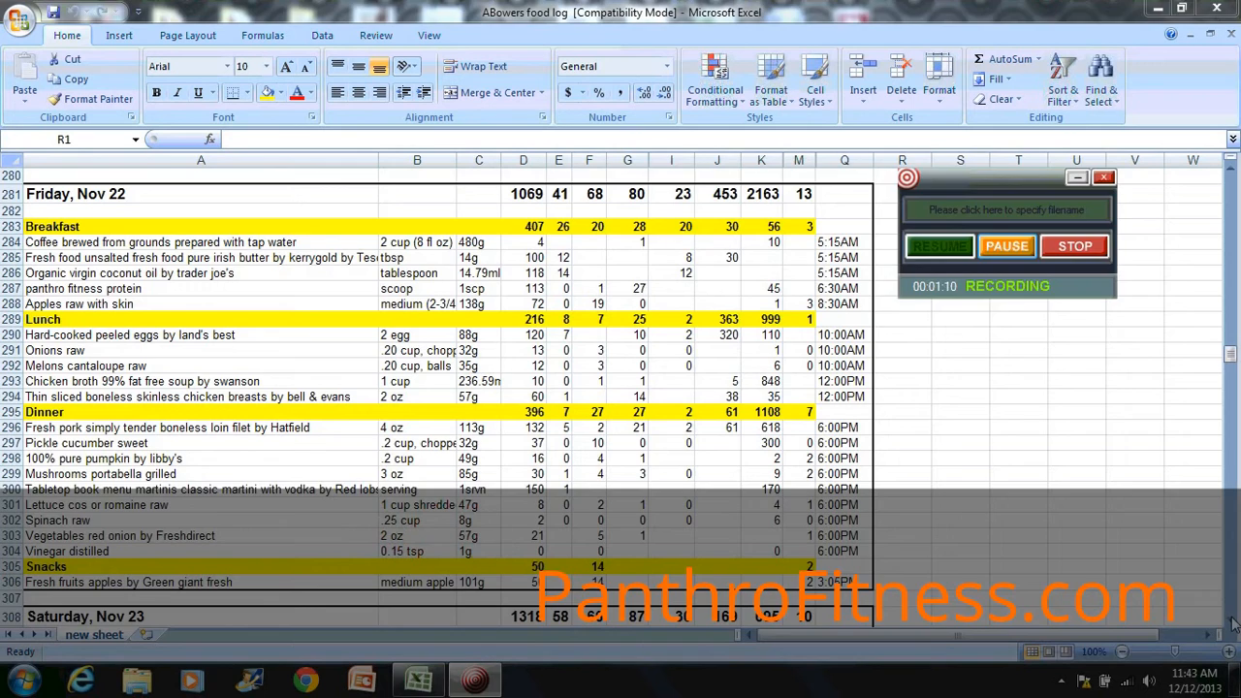
{"action": "scroll", "scroll_direction": "down", "scroll_amount": 3}
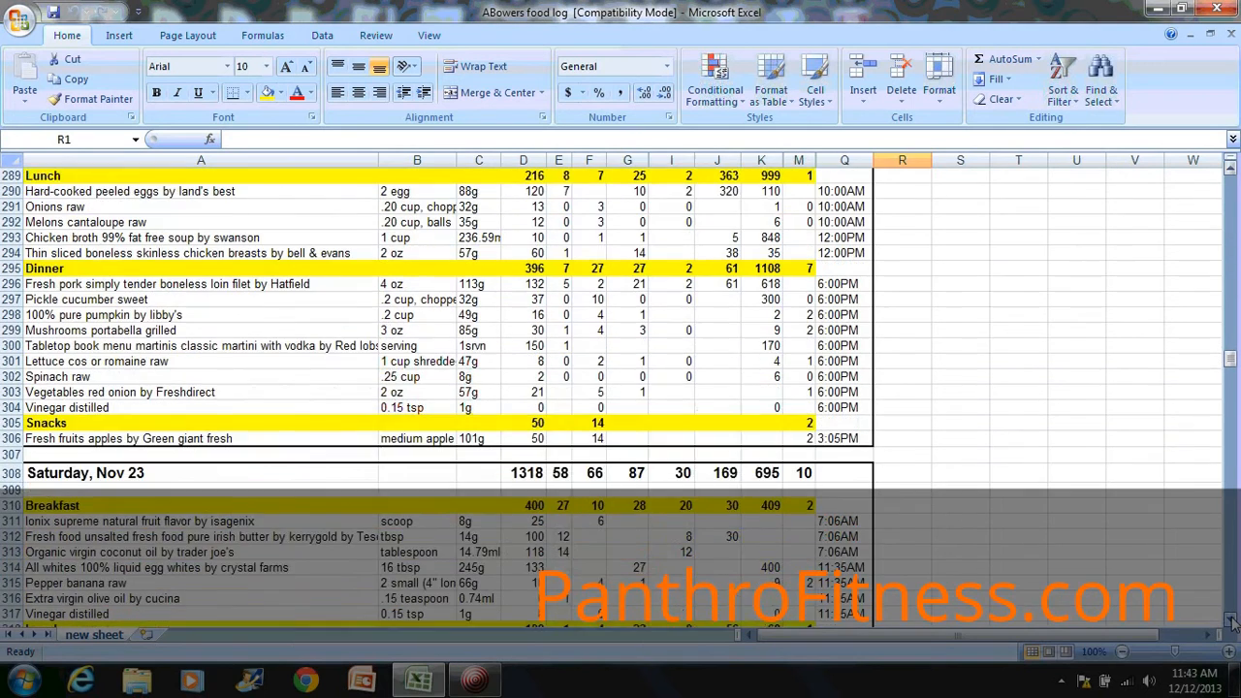
{"action": "scroll", "scroll_direction": "down", "scroll_amount": 3}
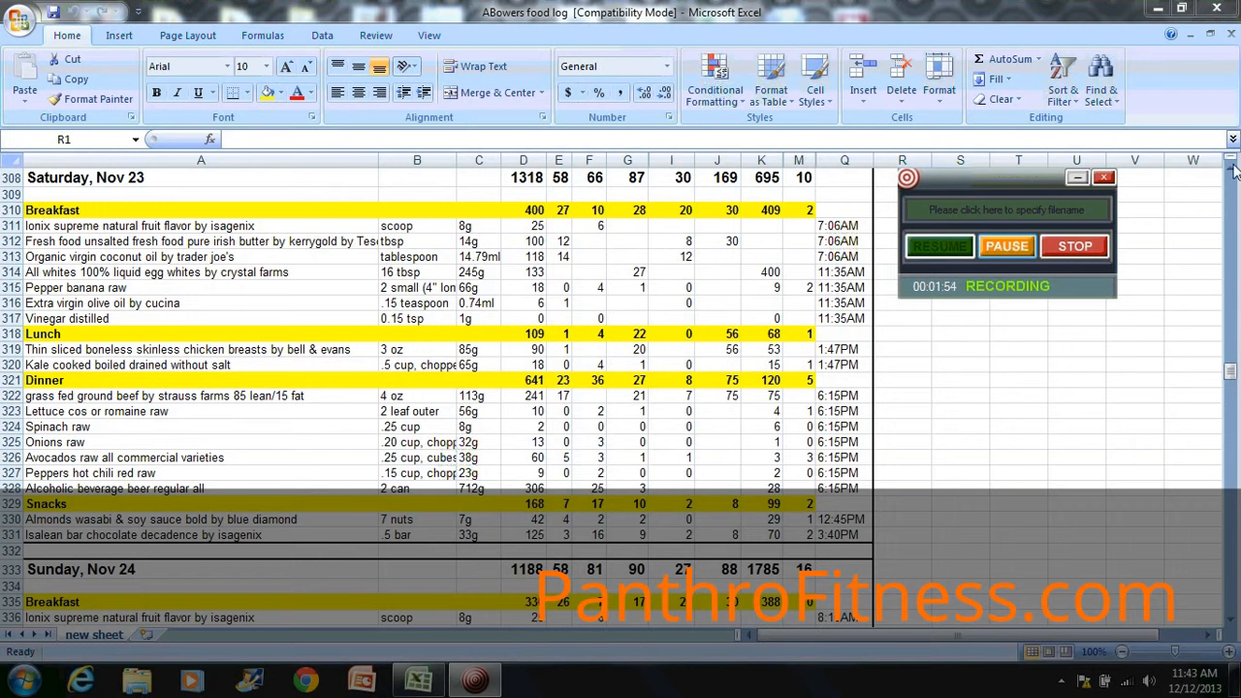
{"action": "mouse_move", "coordinate": [1206, 204]}
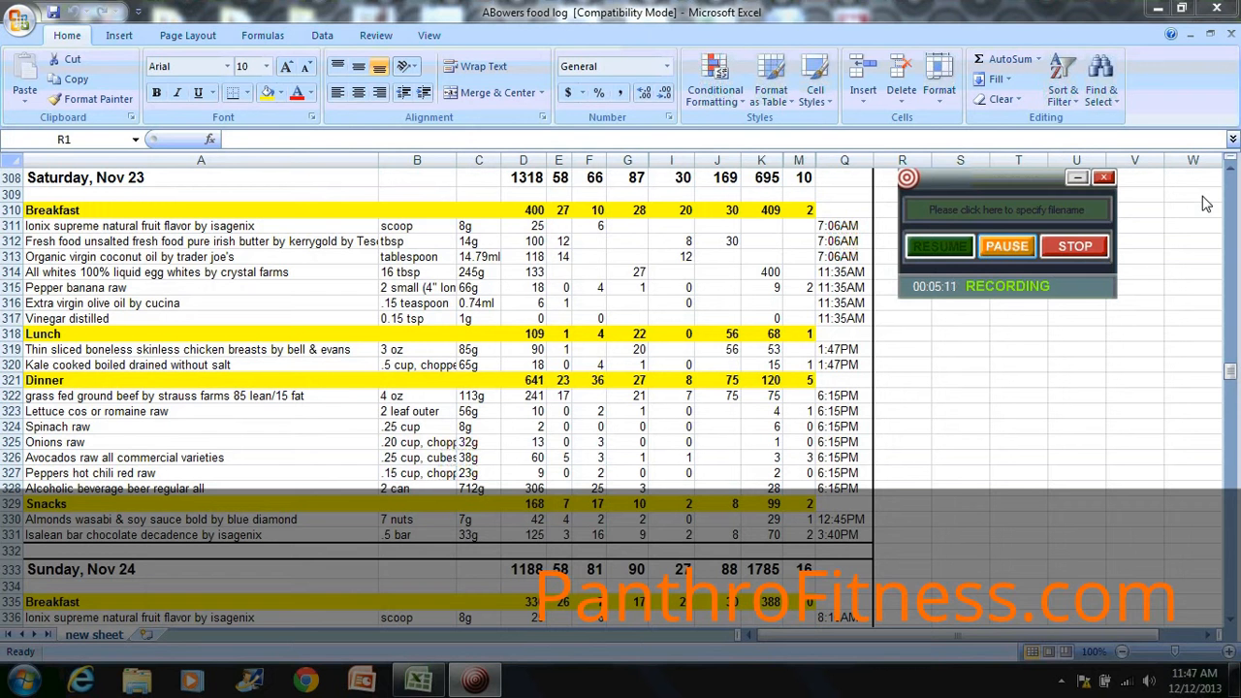
{"action": "mouse_move", "coordinate": [1237, 392]}
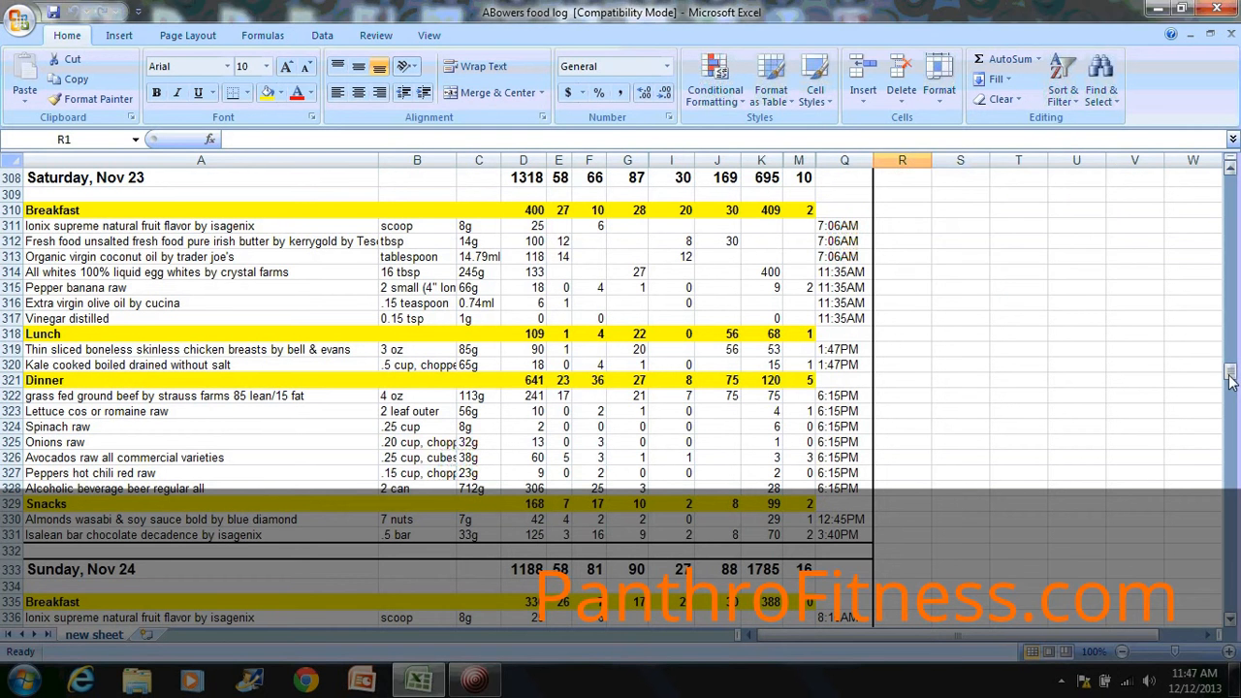
{"action": "mouse_move", "coordinate": [877, 481]}
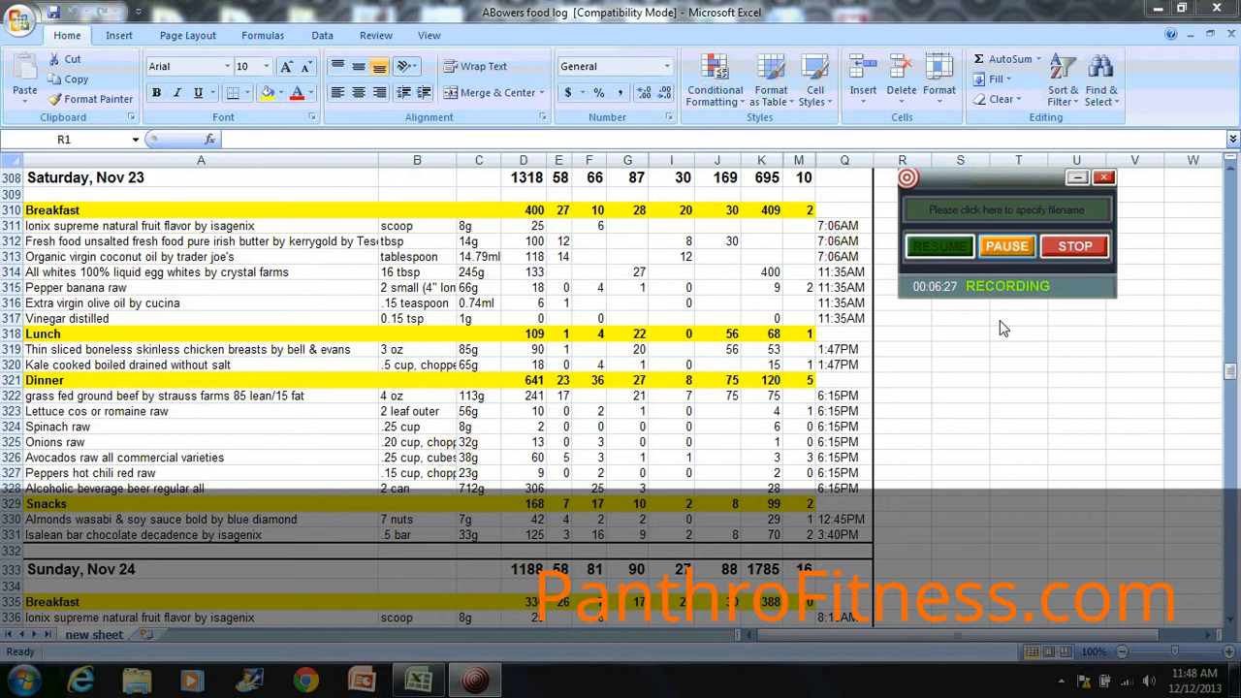
{"action": "mouse_move", "coordinate": [1167, 376]}
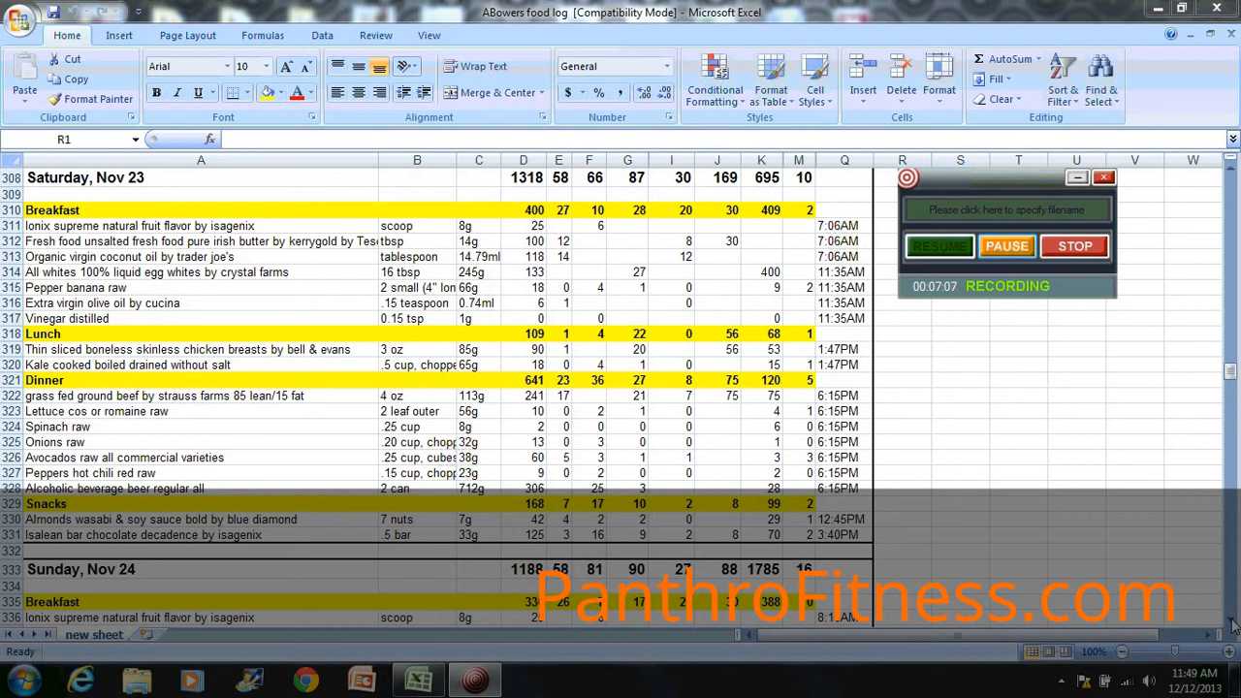
{"action": "scroll", "scroll_direction": "down", "scroll_amount": 3}
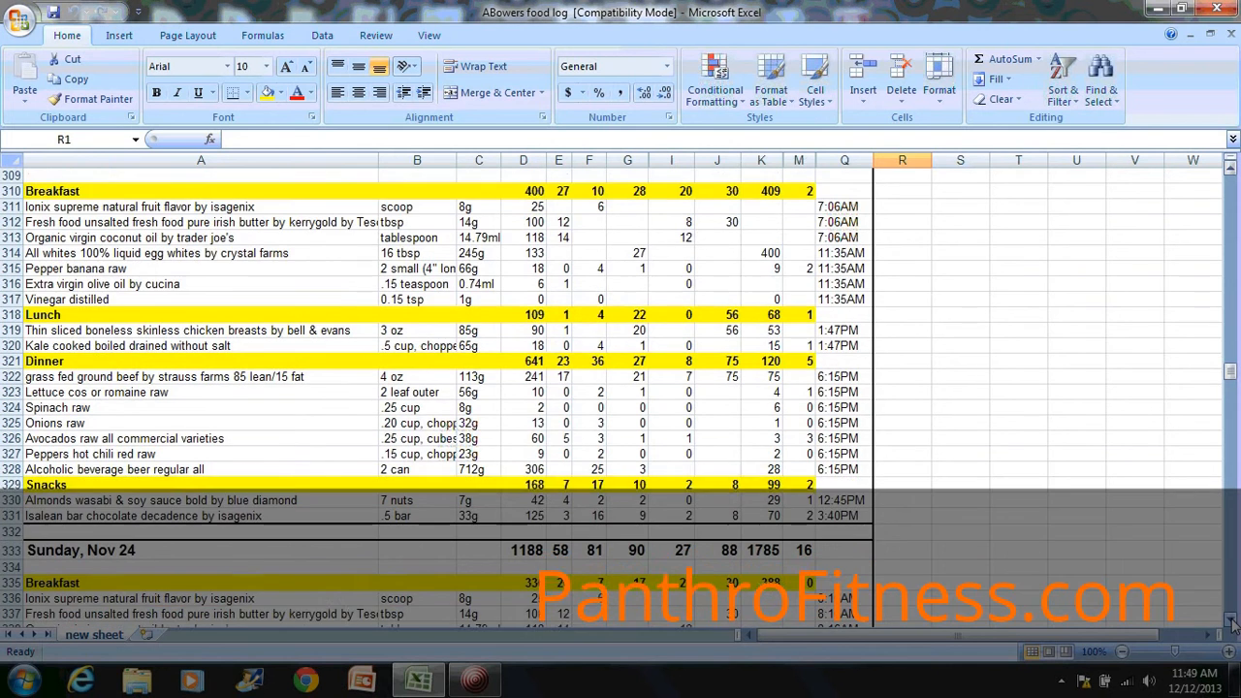
{"action": "scroll", "scroll_direction": "down", "scroll_amount": 3}
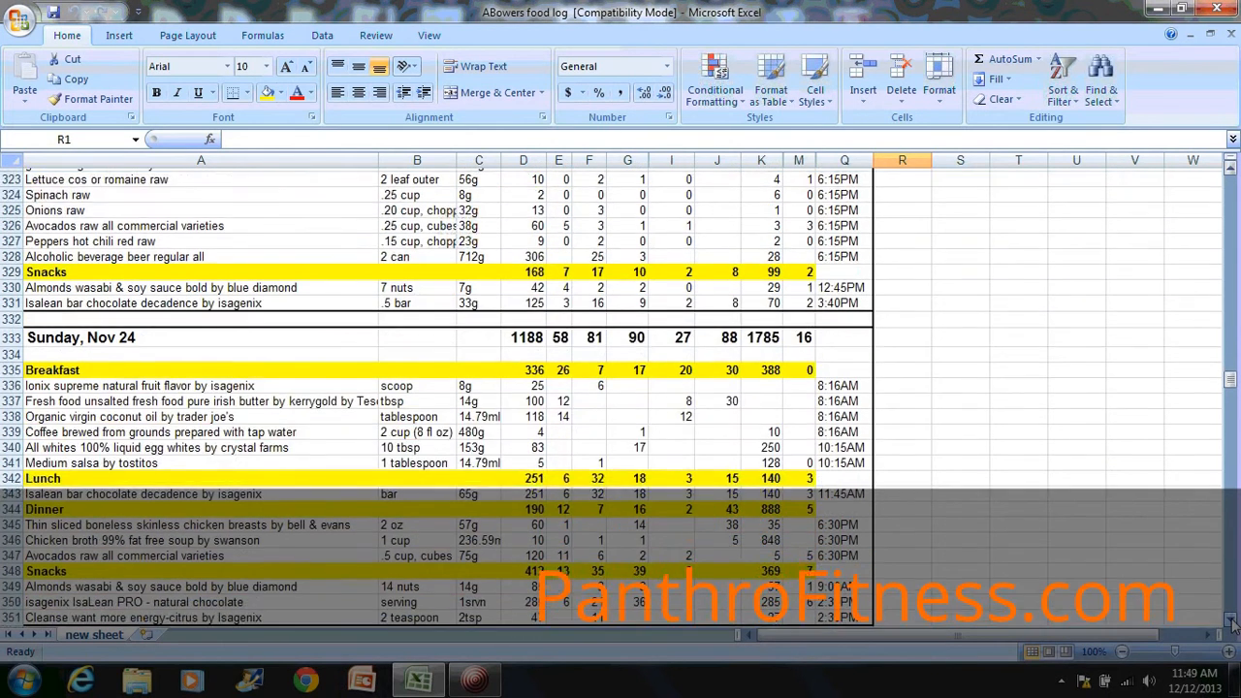
{"action": "scroll", "scroll_direction": "down", "scroll_amount": 3}
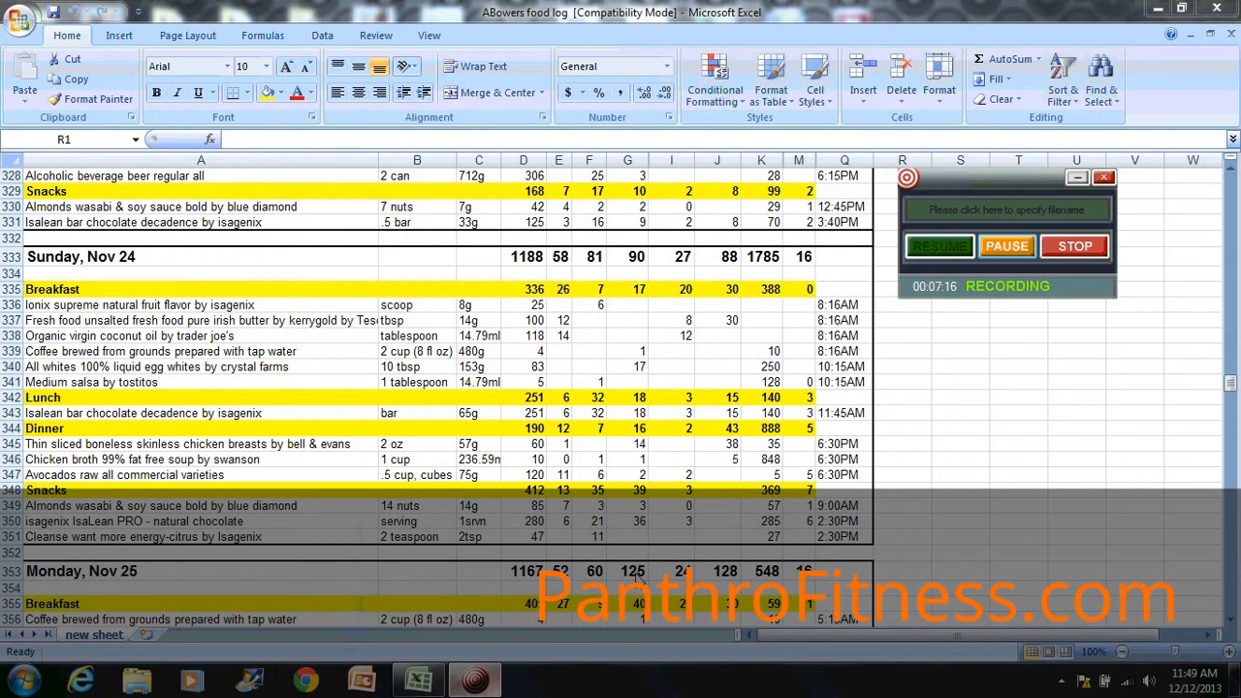
{"action": "mouse_move", "coordinate": [1043, 438]}
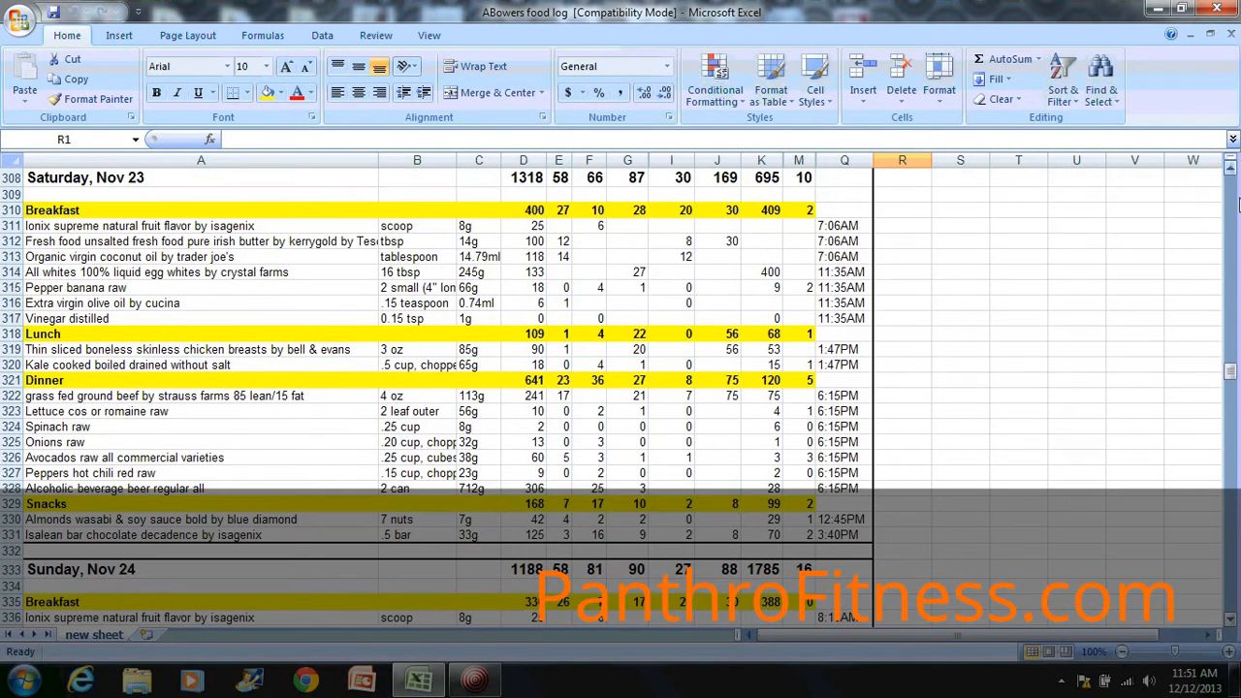
Scroll down to rows 324–351 showing Sunday, Nov 24's totals, breakfast, lunch, dinner and snacks
{"action": "scroll", "scroll_direction": "down", "scroll_amount": 3}
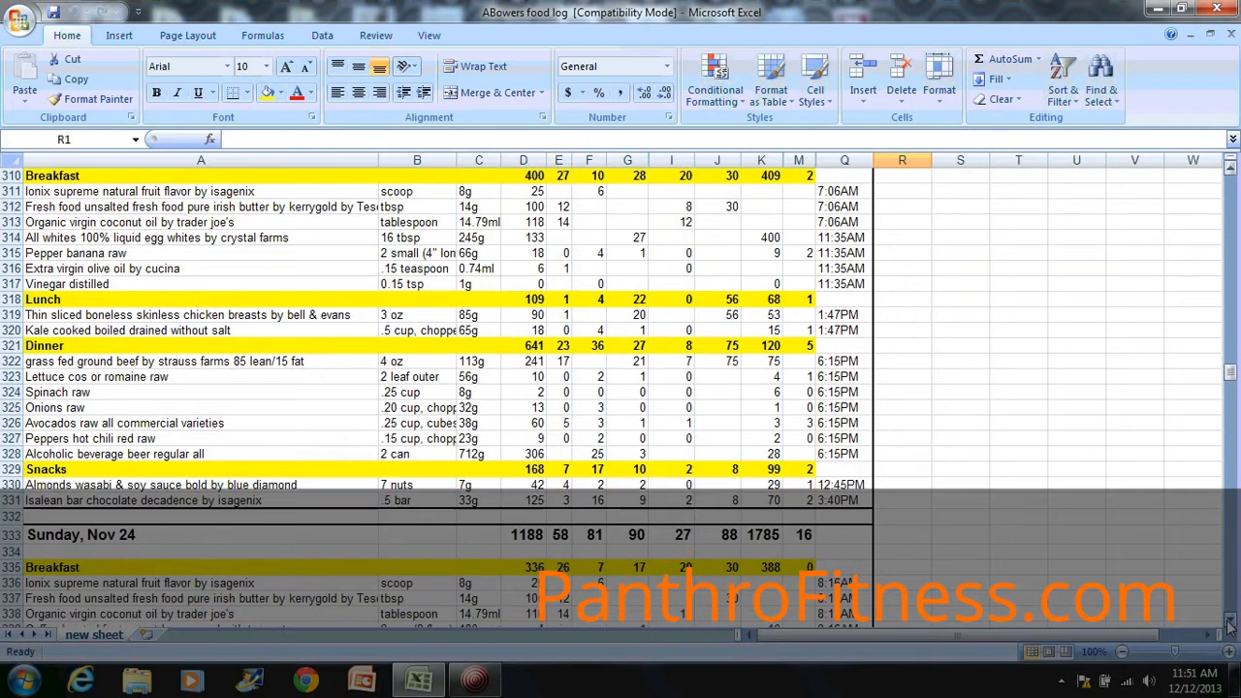
{"action": "scroll", "scroll_direction": "down", "scroll_amount": 3}
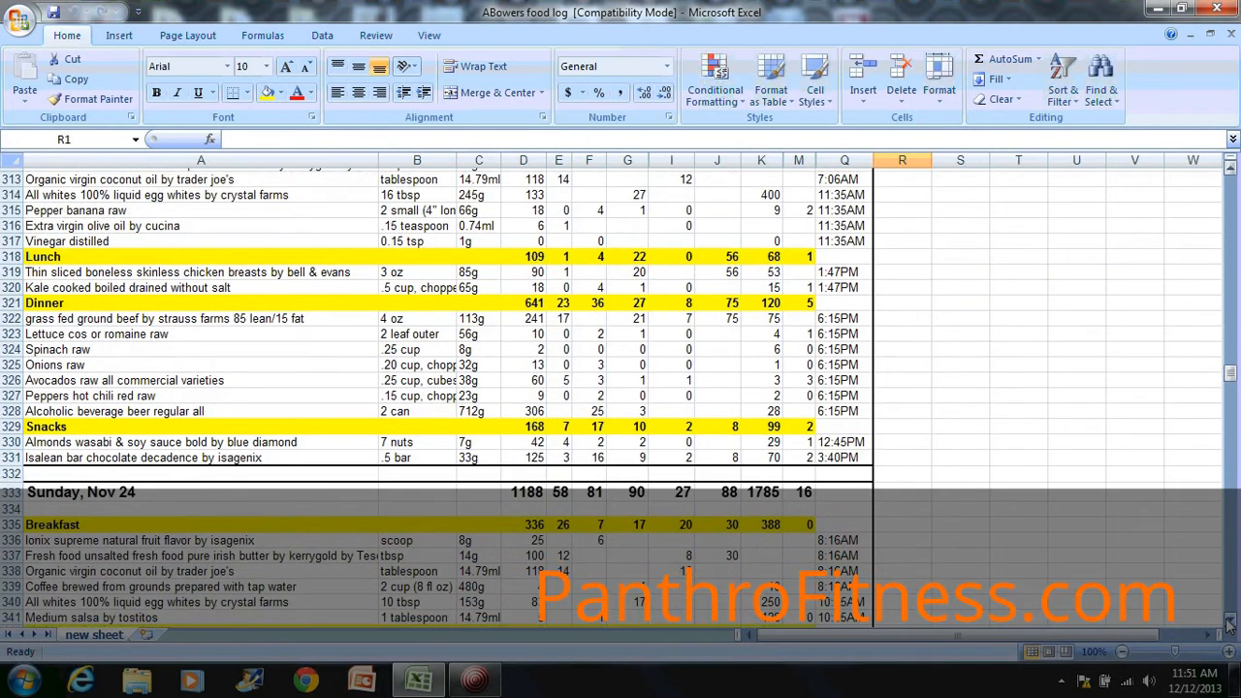
{"action": "scroll", "scroll_direction": "down", "scroll_amount": 3}
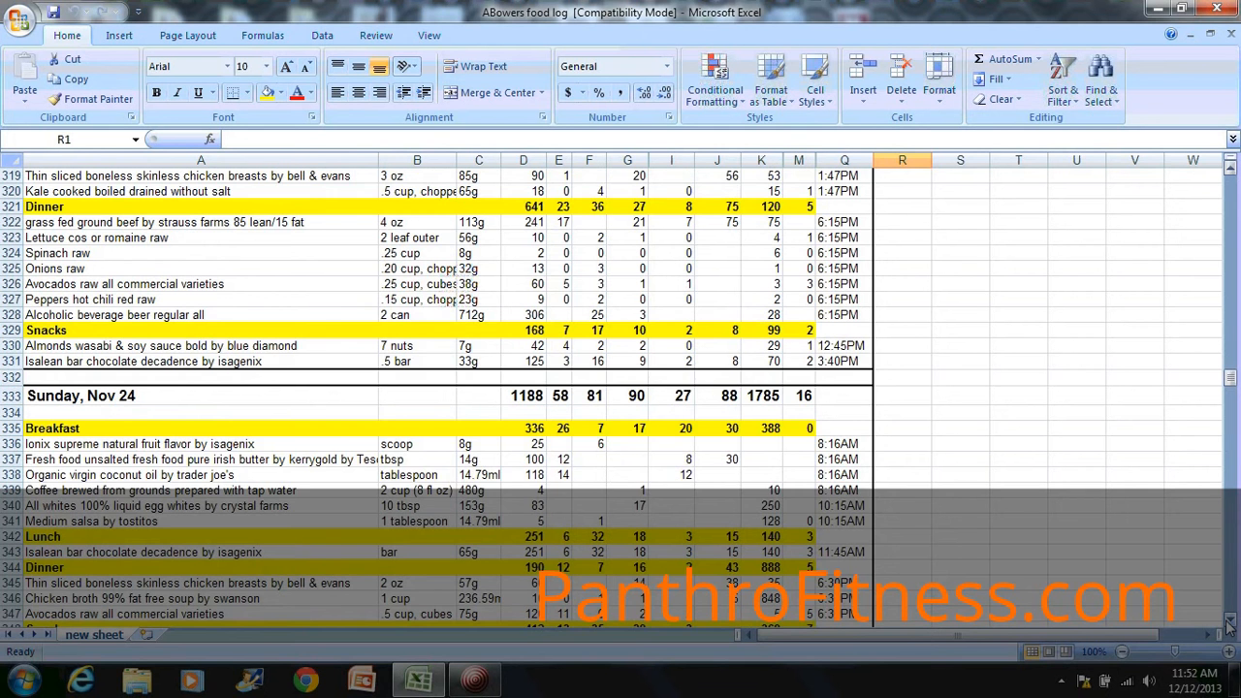
{"action": "scroll", "scroll_direction": "down", "scroll_amount": 3}
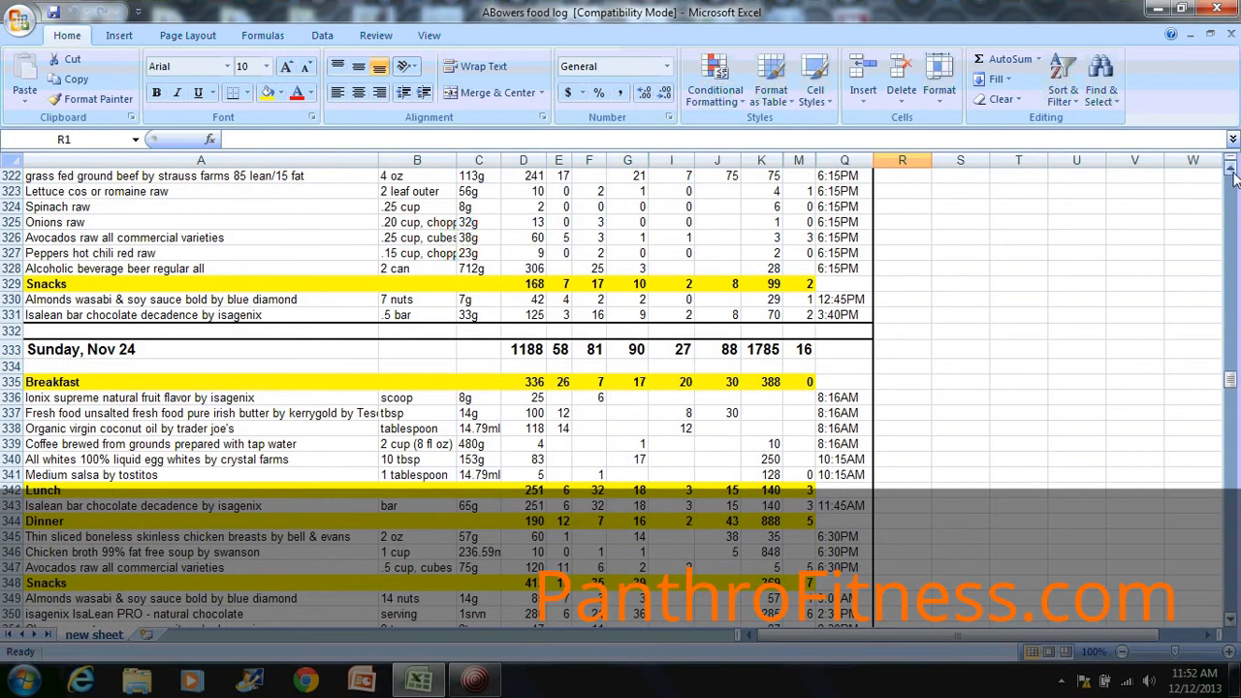
{"action": "scroll", "scroll_direction": "up", "scroll_amount": 3}
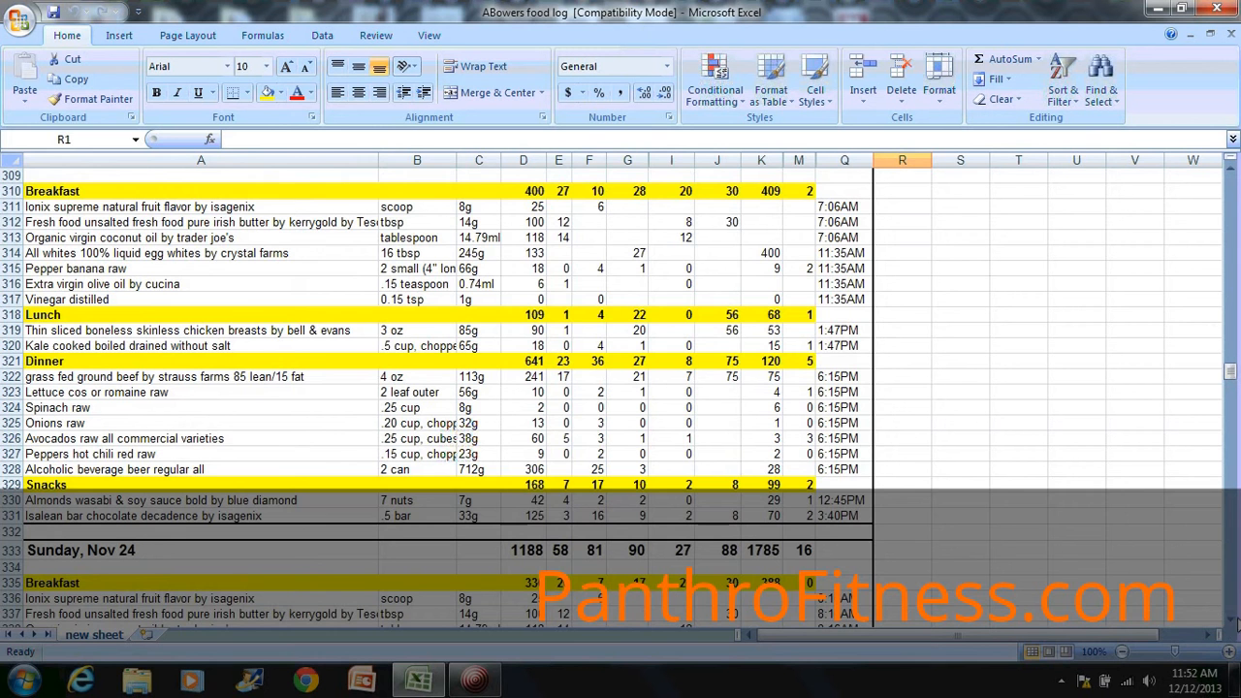
{"action": "scroll", "scroll_direction": "down", "scroll_amount": 3}
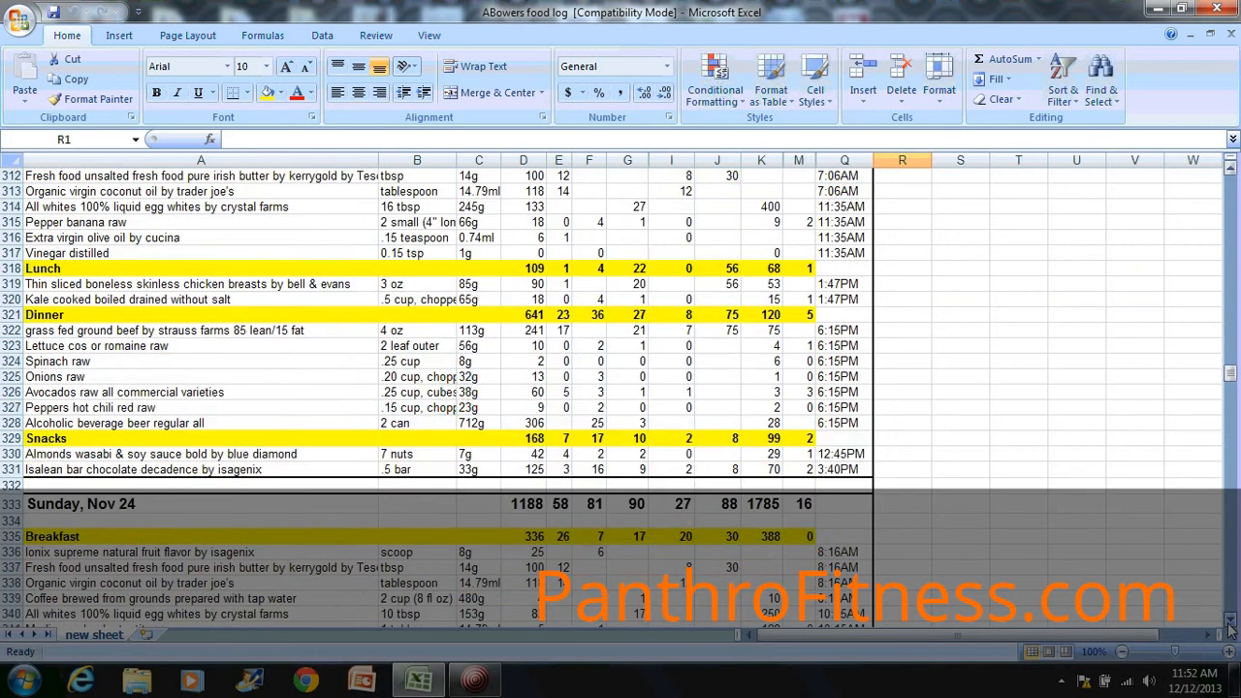
{"action": "scroll", "scroll_direction": "down", "scroll_amount": 3}
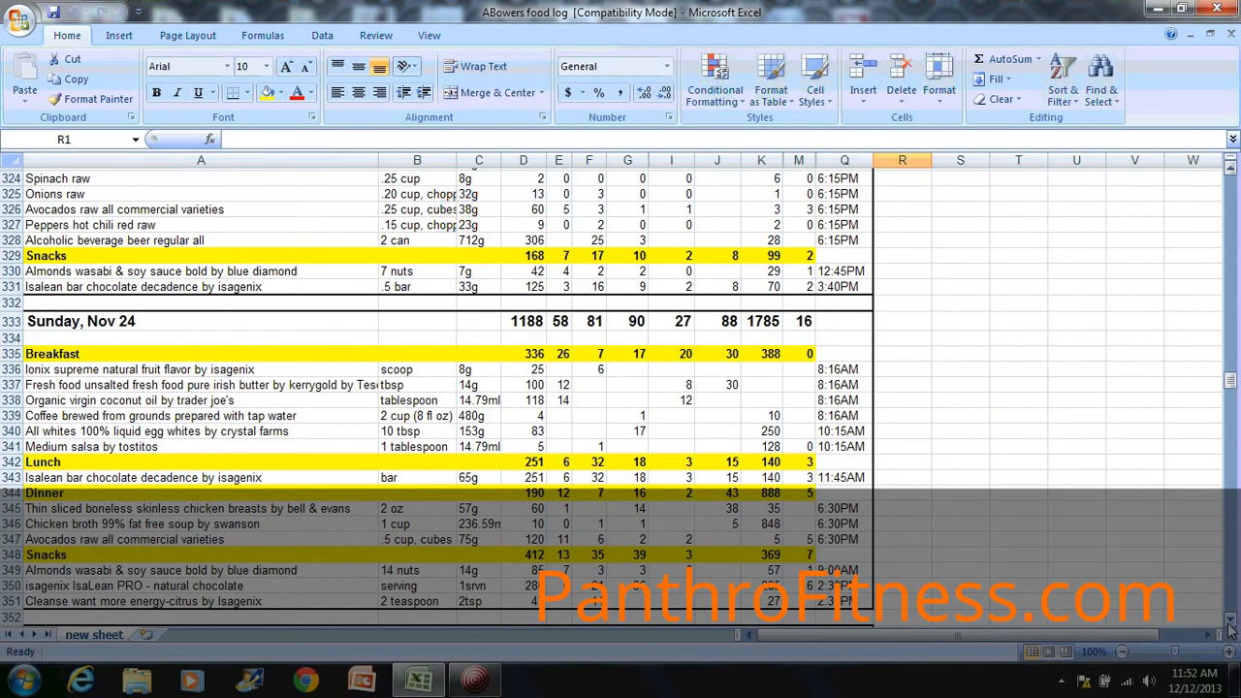
Scroll toward the Saturday, Nov 23 header row 308 with its 1318-calorie totals and breakfast rows
{"action": "scroll", "scroll_direction": "down", "scroll_amount": 3}
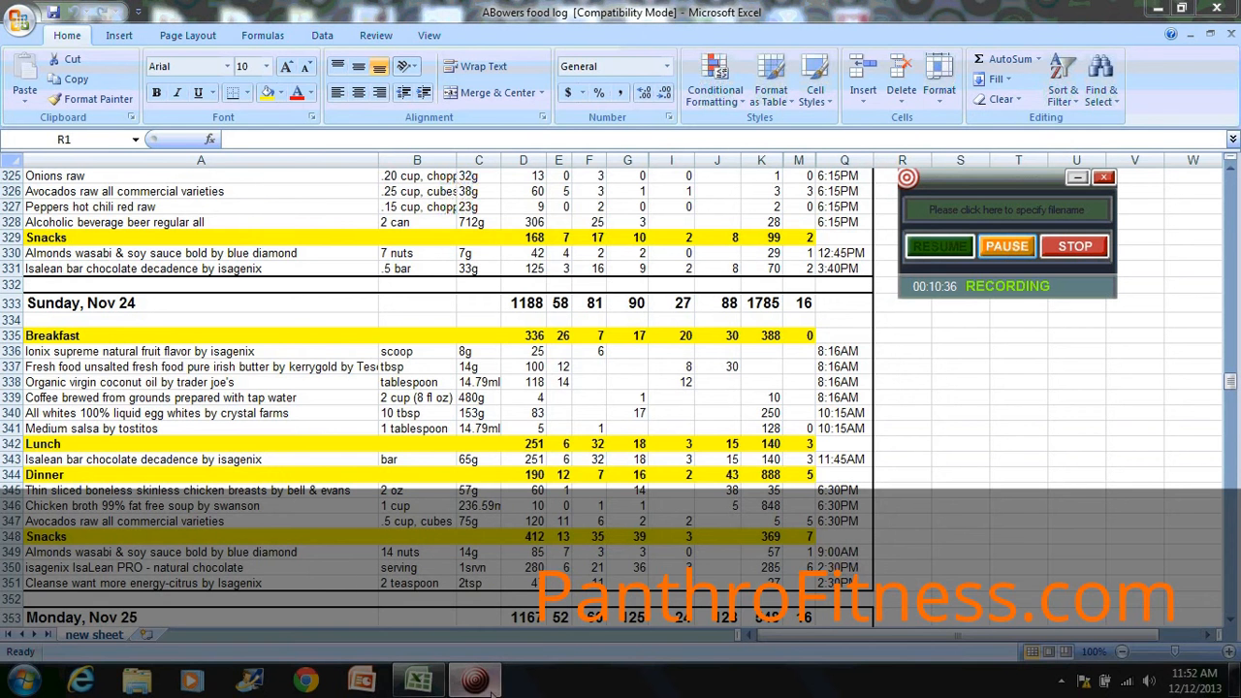
{"action": "mouse_move", "coordinate": [1152, 419]}
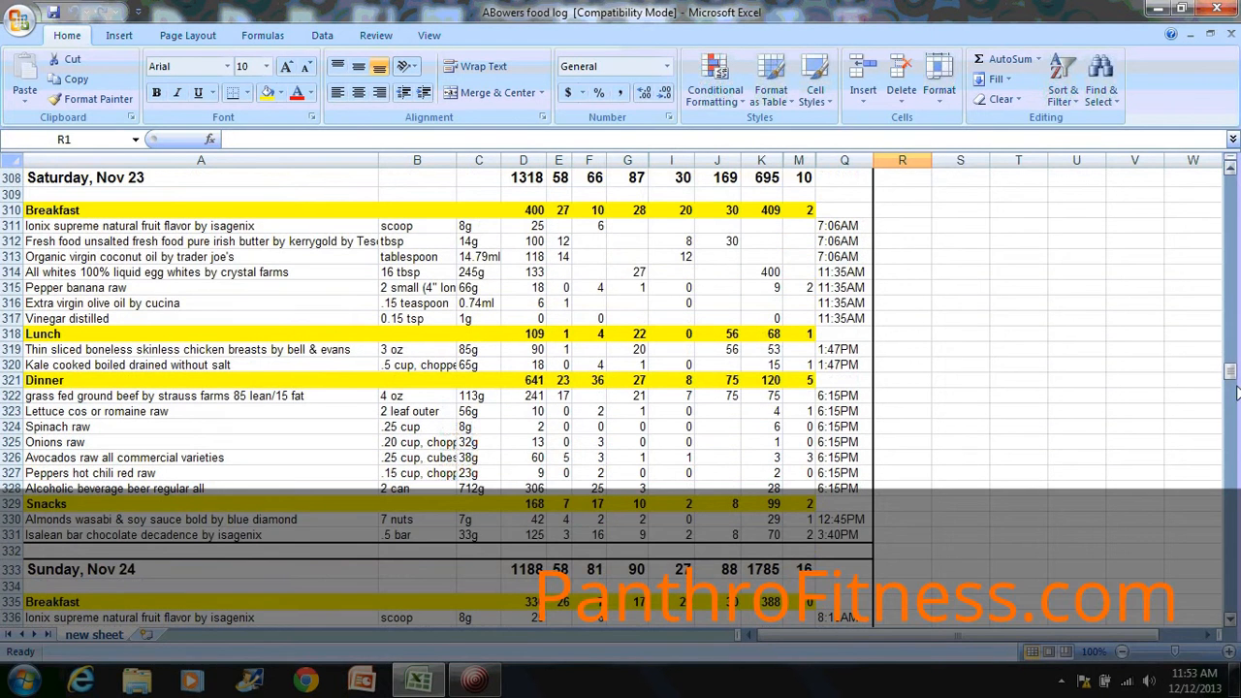
Scroll down past Sunday's meals to row 352, Monday, Nov 25's 1167-calorie totals and breakfast items
{"action": "scroll", "scroll_direction": "down", "scroll_amount": 3}
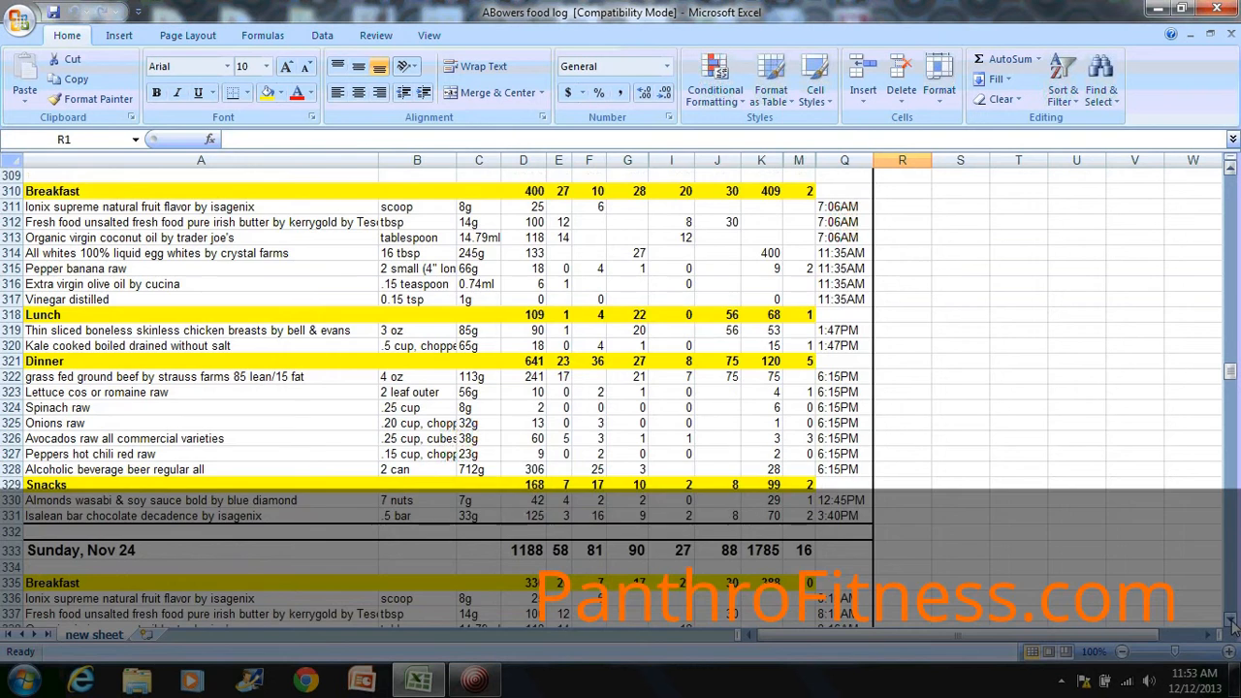
{"action": "scroll", "scroll_direction": "down", "scroll_amount": 3}
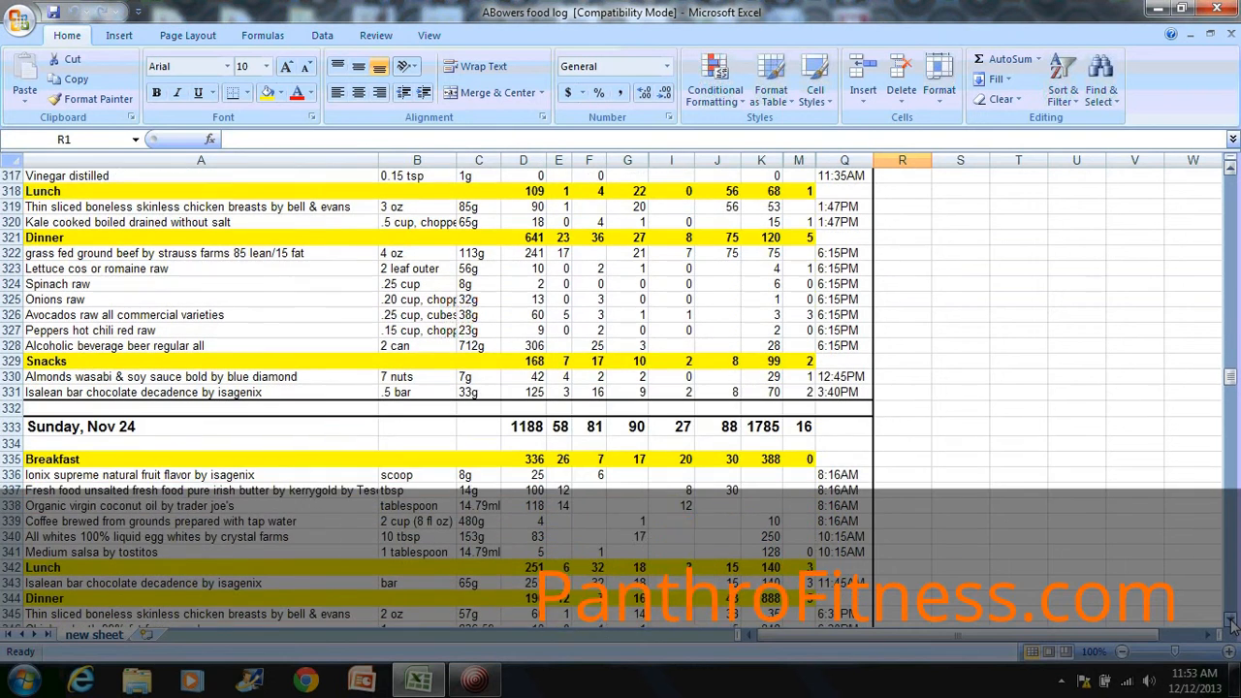
{"action": "scroll", "scroll_direction": "down", "scroll_amount": 3}
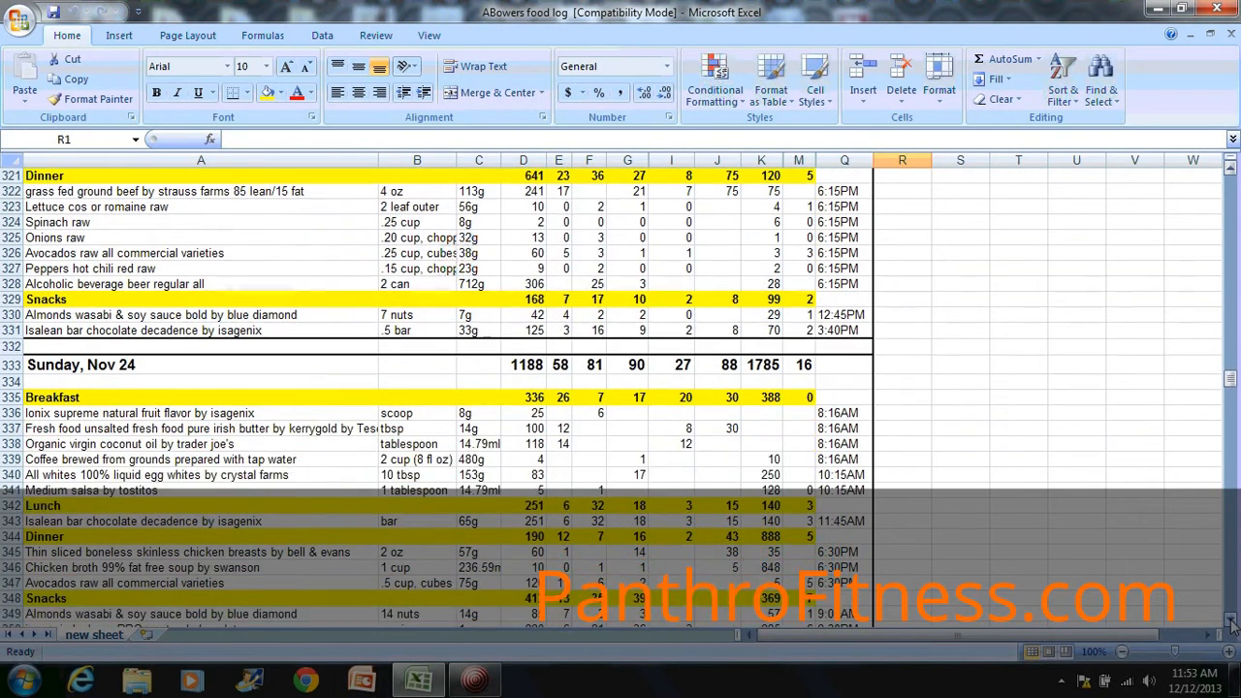
{"action": "scroll", "scroll_direction": "down", "scroll_amount": 3}
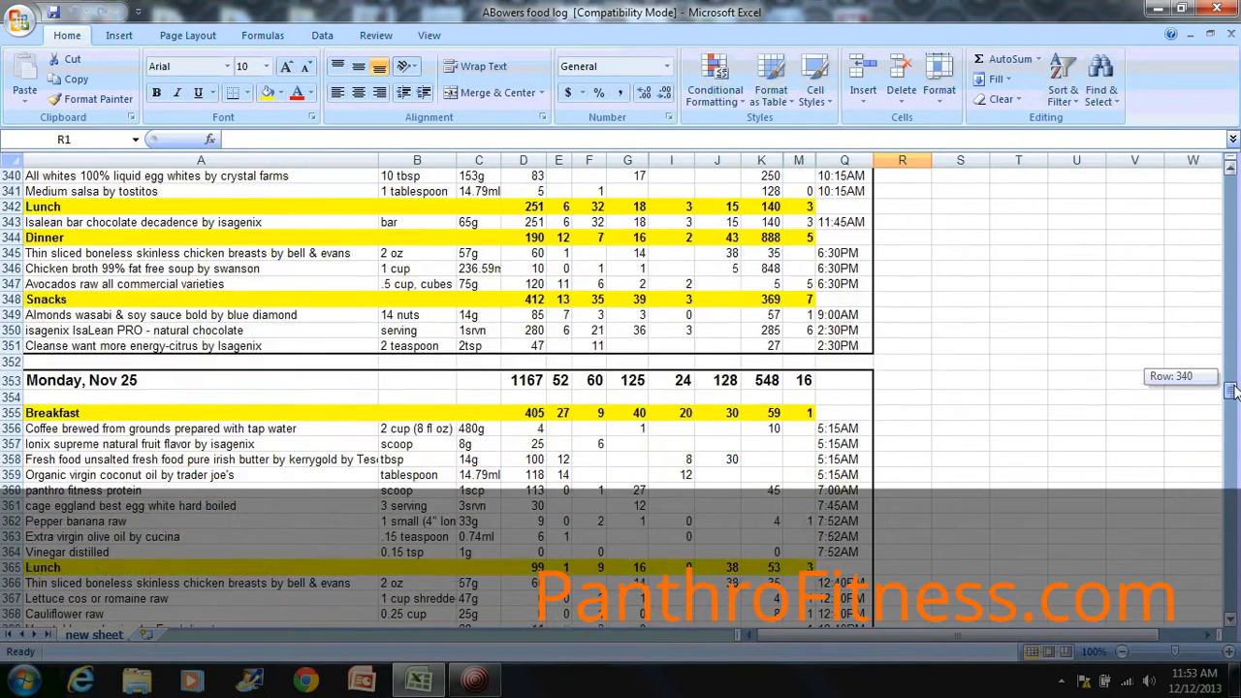
Scroll far down past Thursday, Nov 28 toward rows 540–570 around Tuesday, Dec 3
{"action": "scroll", "scroll_direction": "down", "scroll_amount": 3}
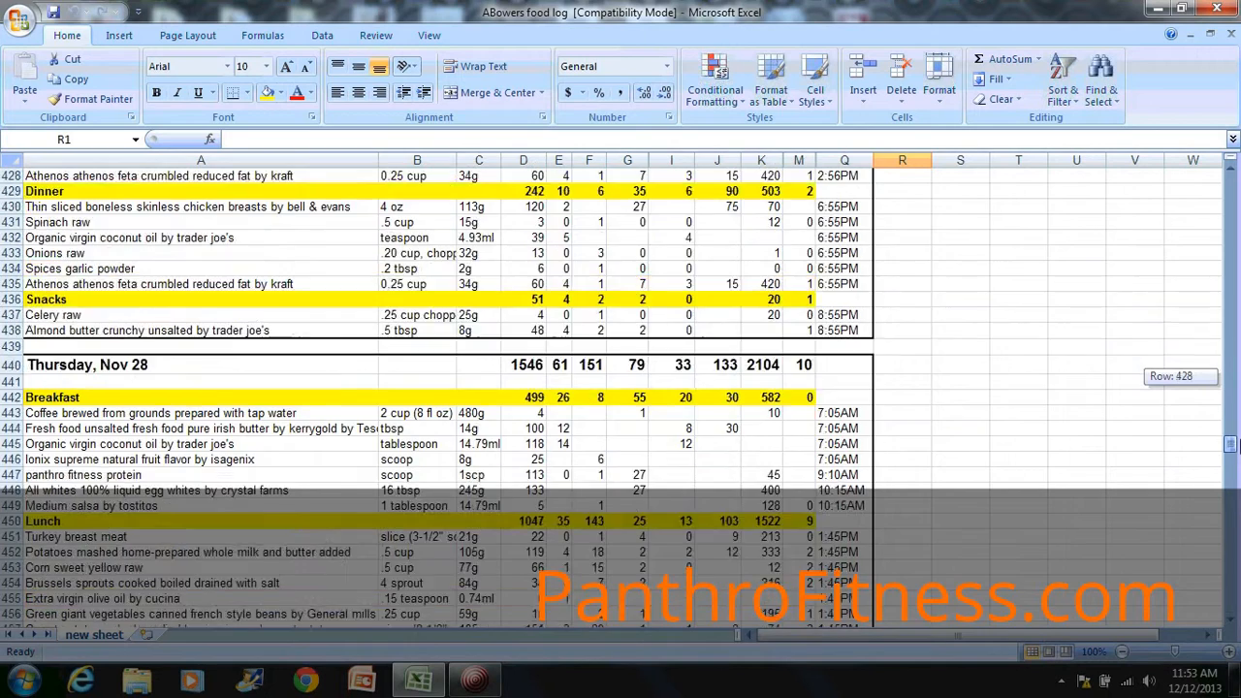
{"action": "scroll", "scroll_direction": "down", "scroll_amount": 3}
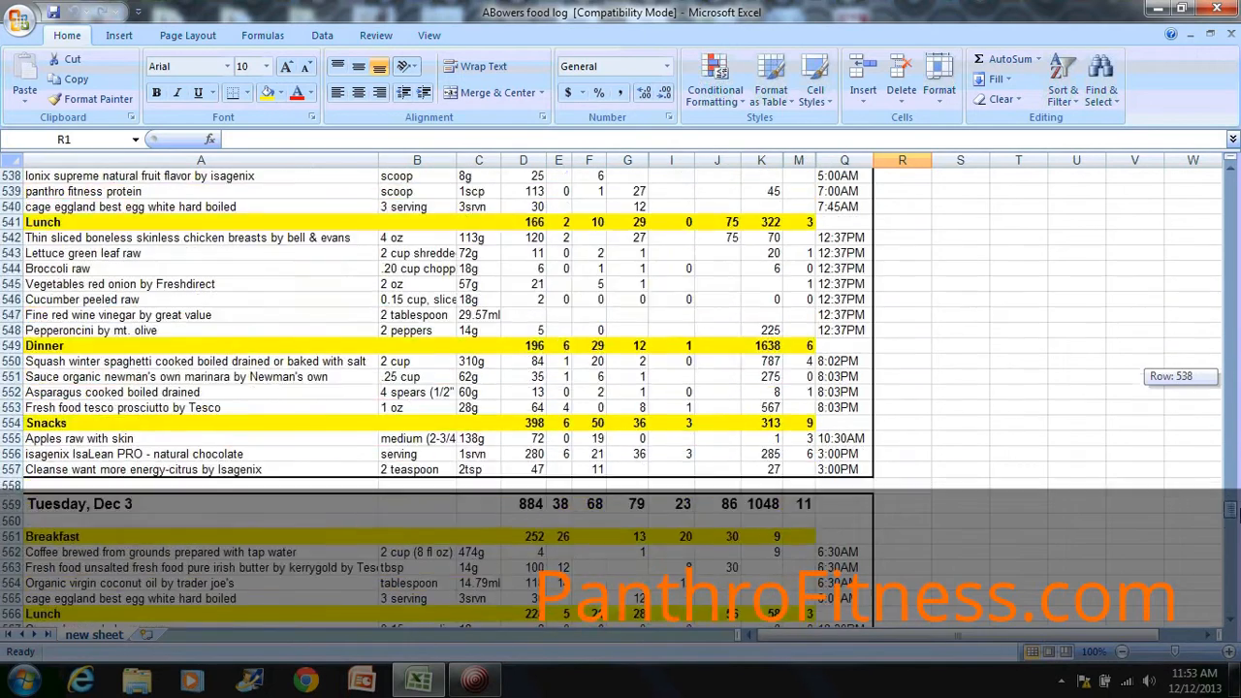
{"action": "scroll", "scroll_direction": "down", "scroll_amount": 3}
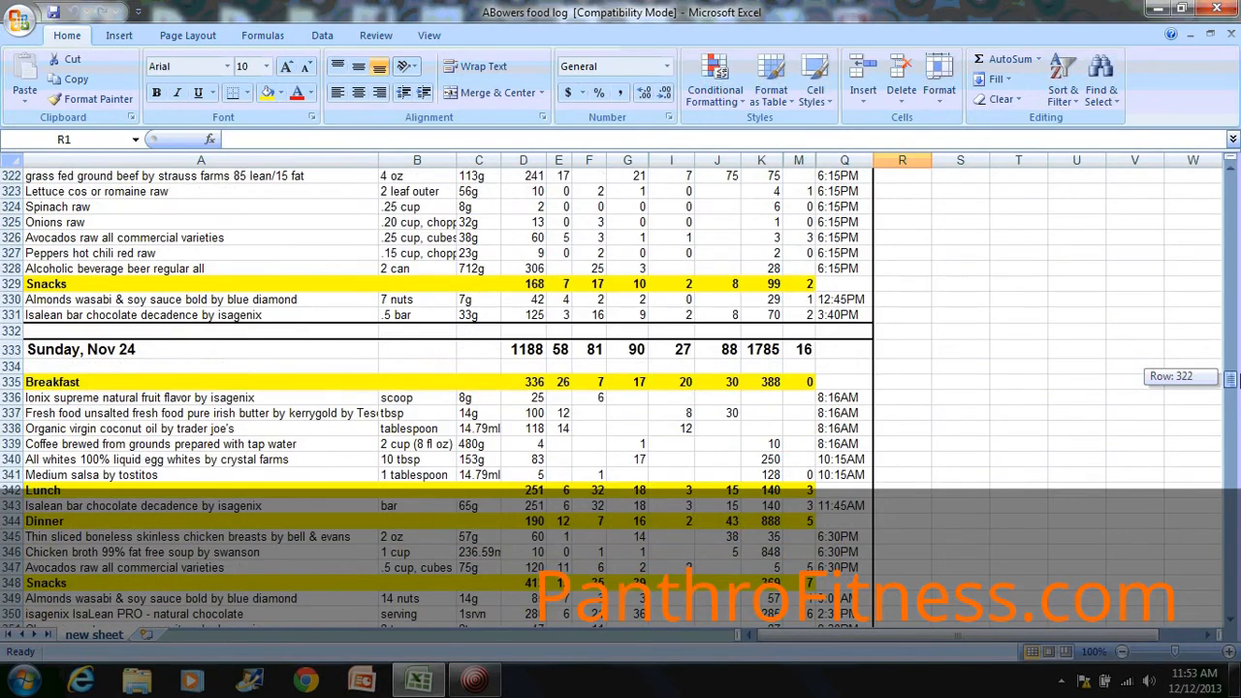
{"action": "scroll", "scroll_direction": "up", "scroll_amount": 3}
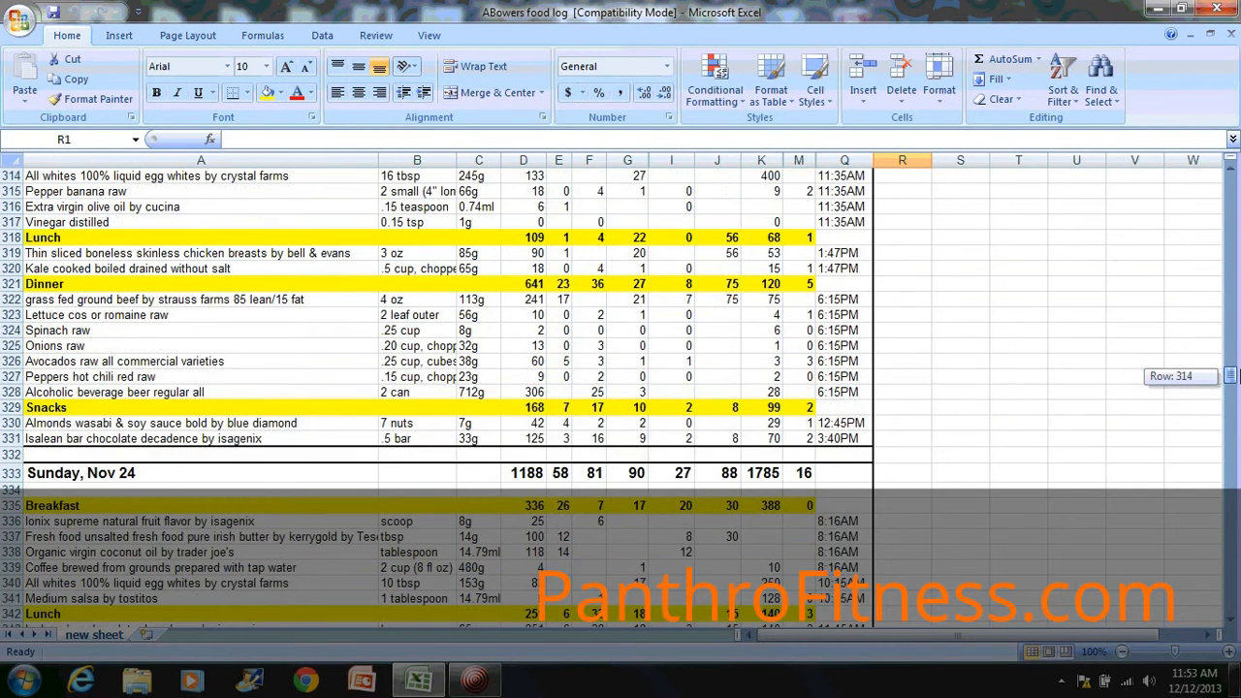
{"action": "scroll", "scroll_direction": "down", "scroll_amount": 3}
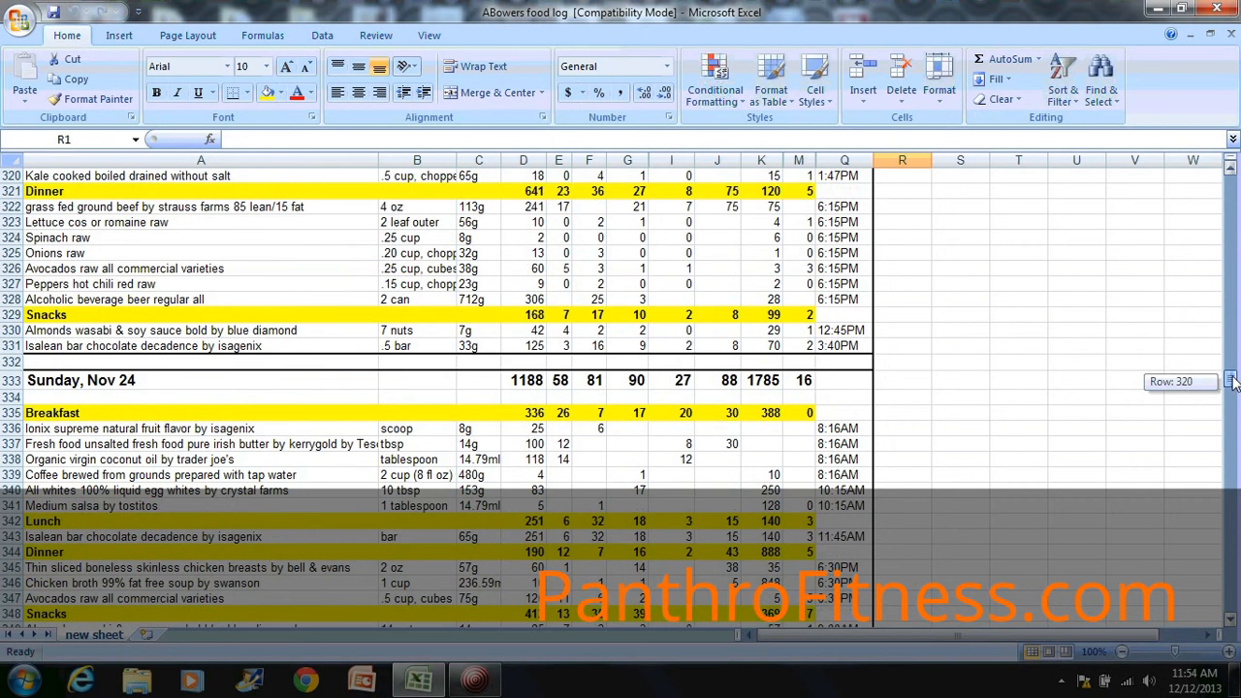
Scroll up to the Saturday, Nov 23 header at row 307 and select a cell in its meal rows
{"action": "scroll", "scroll_direction": "up", "scroll_amount": 3}
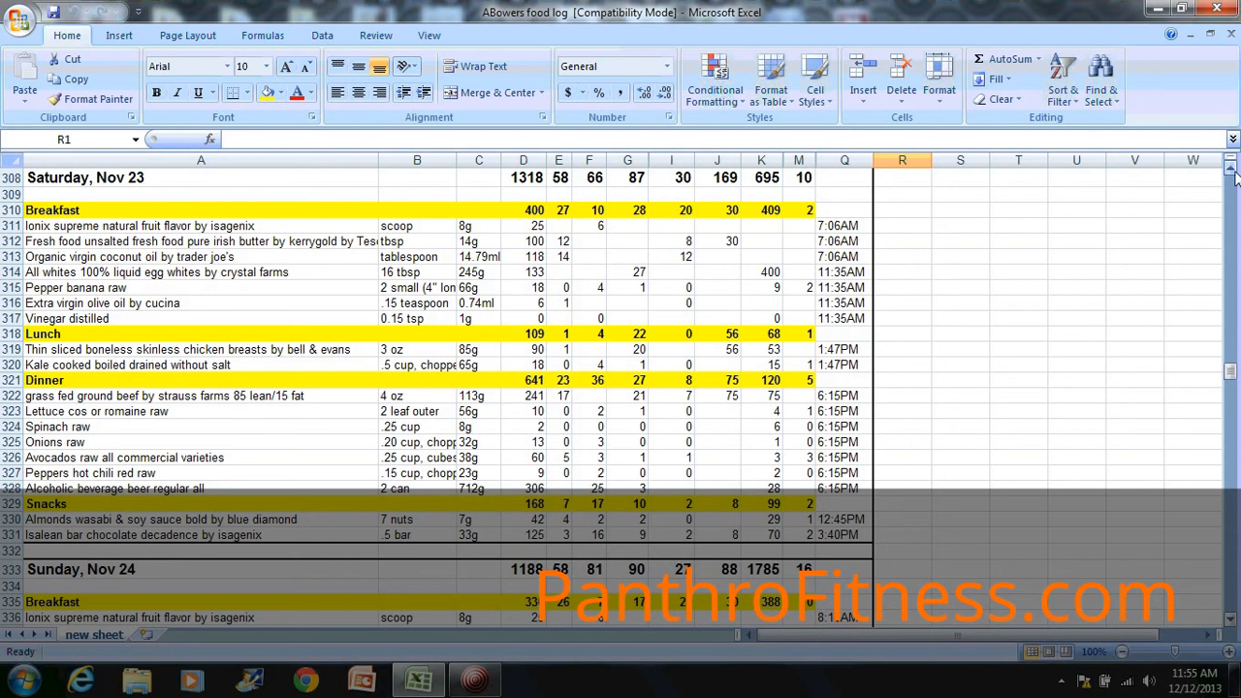
{"action": "mouse_move", "coordinate": [877, 146]}
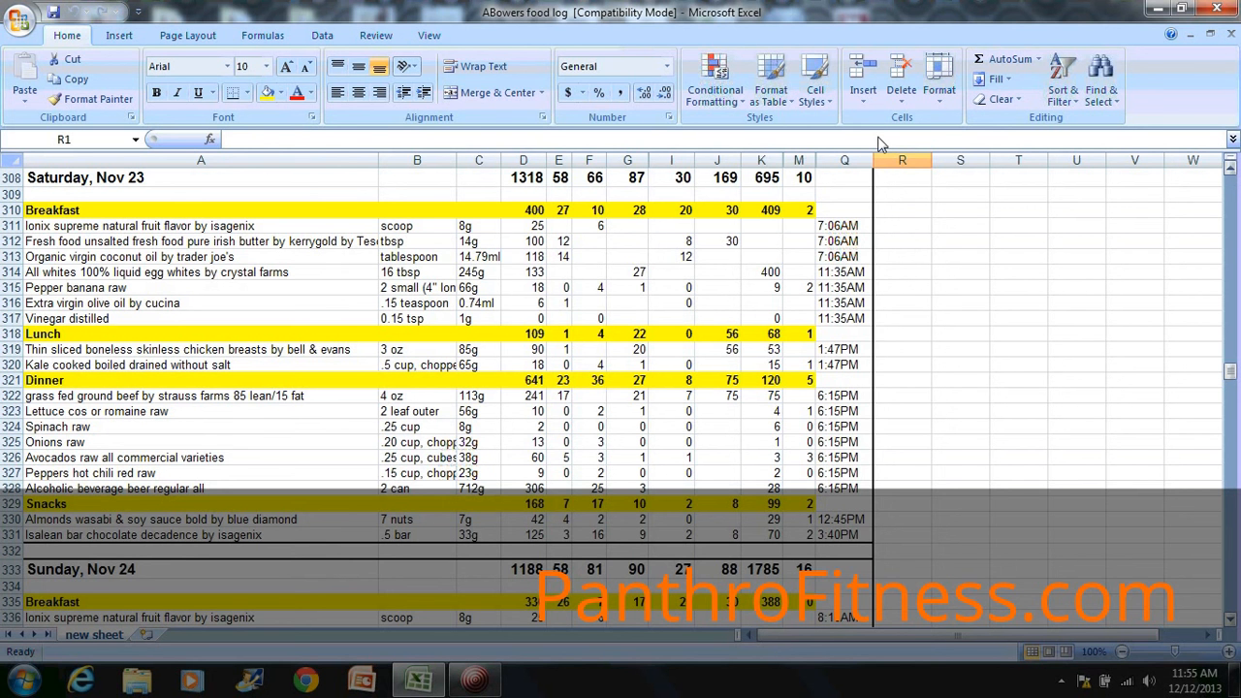
{"action": "mouse_move", "coordinate": [667, 13]}
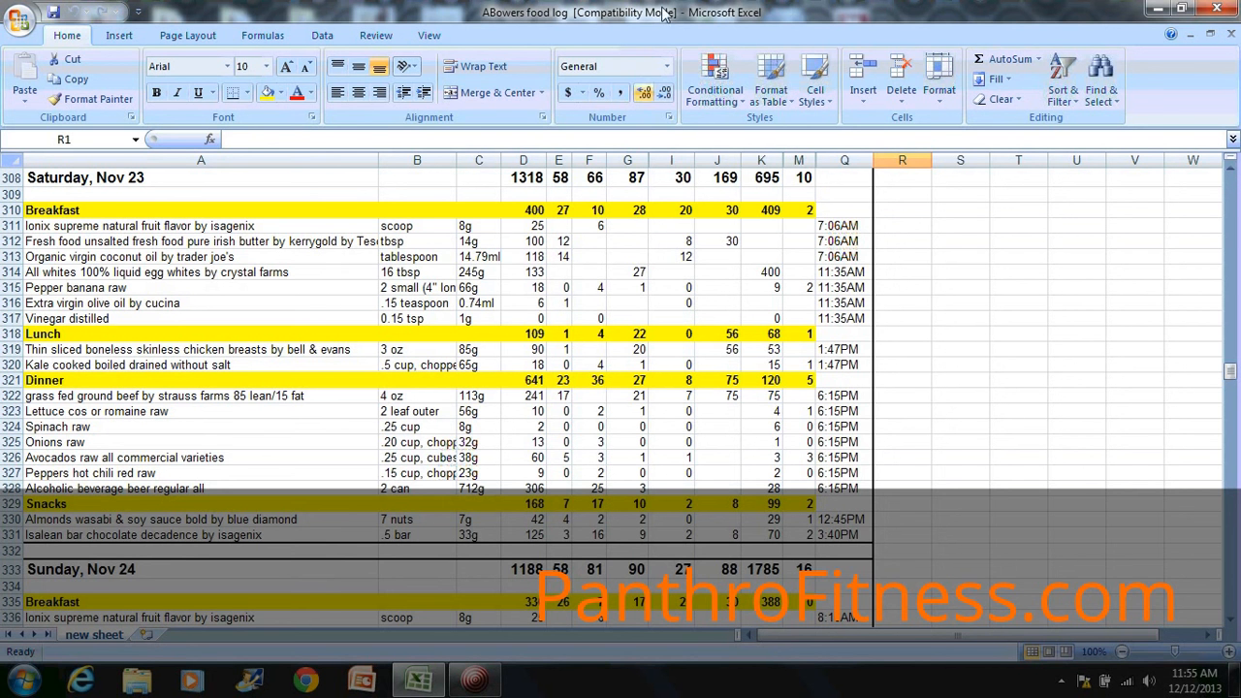
{"action": "left_click", "coordinate": [474, 679]}
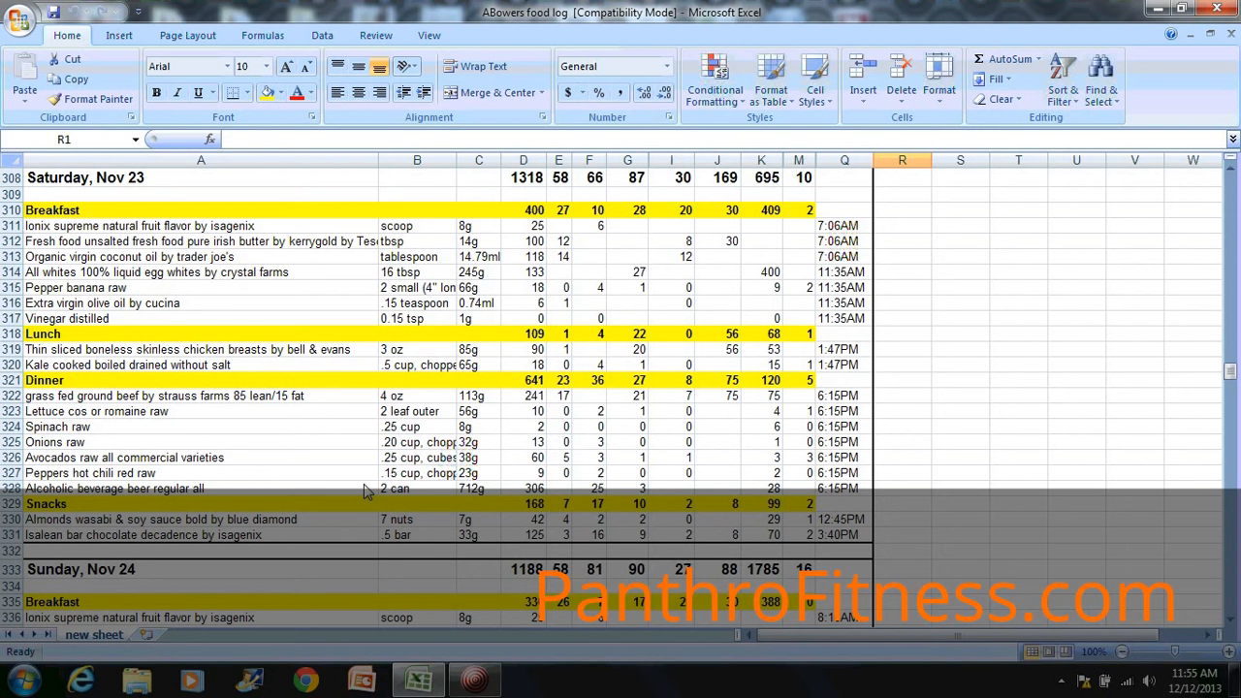
{"action": "mouse_move", "coordinate": [1210, 631]}
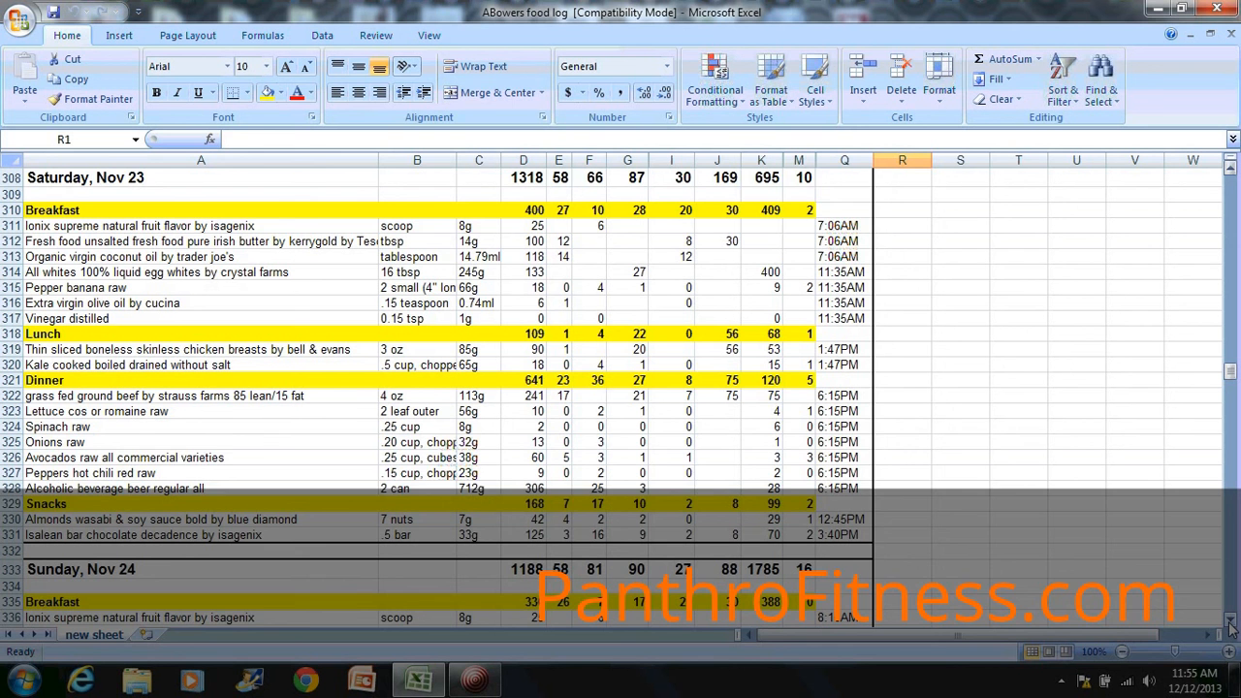
Scroll down until Sunday, Nov 24's full day and the Monday, Nov 25 header are visible
{"action": "scroll", "scroll_direction": "down", "scroll_amount": 3}
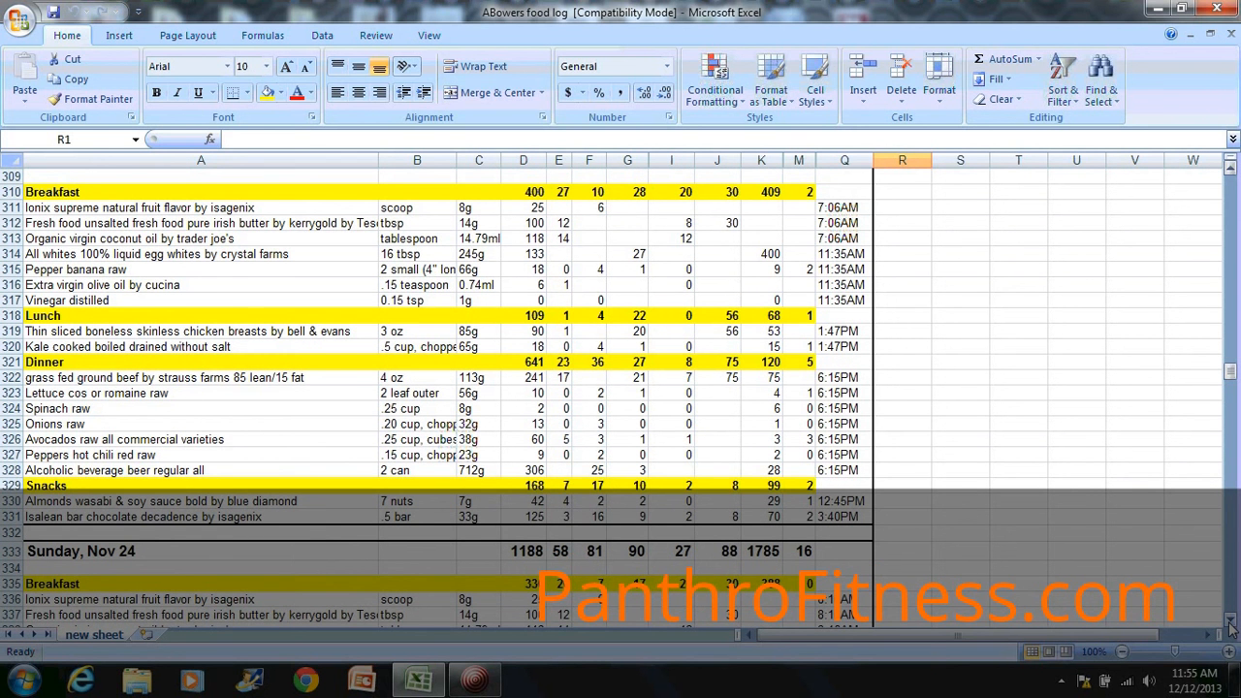
{"action": "scroll", "scroll_direction": "down", "scroll_amount": 3}
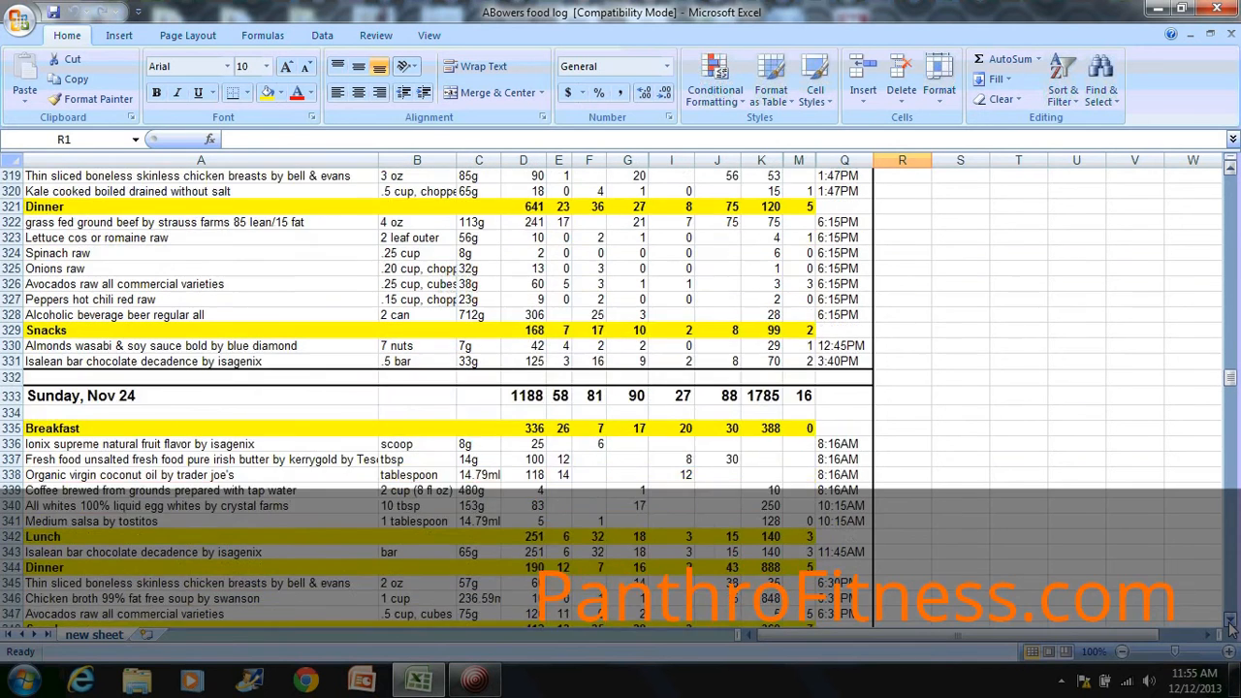
{"action": "scroll", "scroll_direction": "down", "scroll_amount": 3}
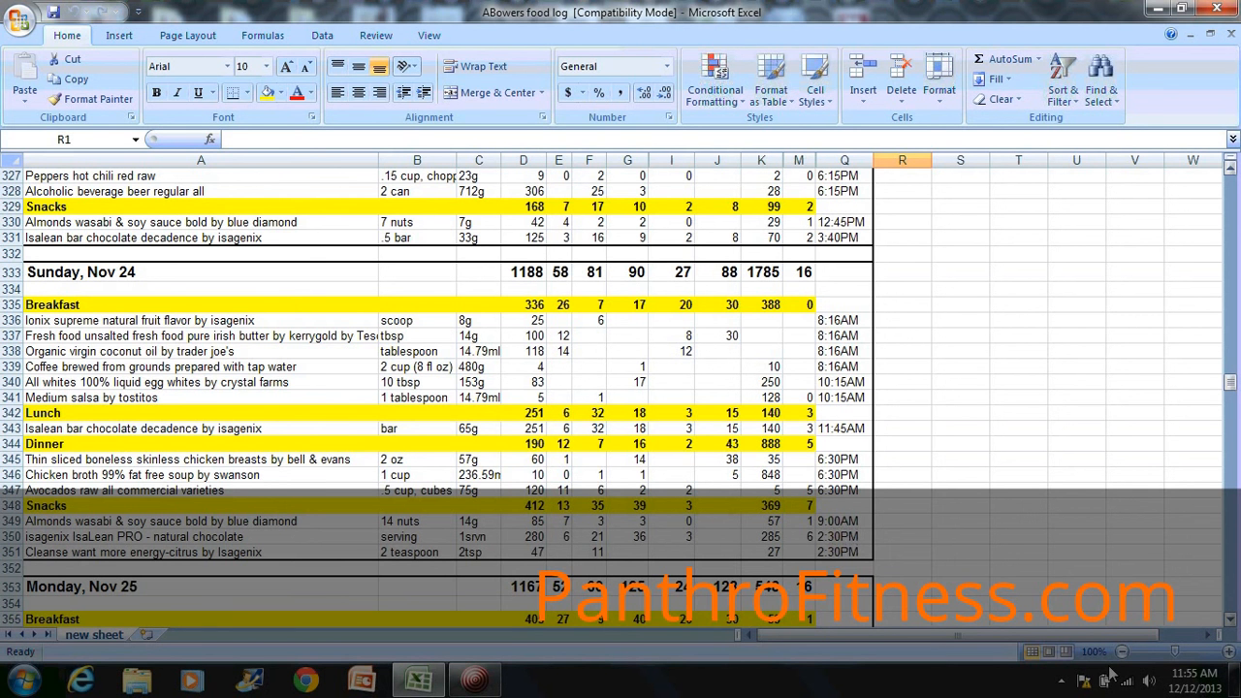
{"action": "mouse_move", "coordinate": [502, 668]}
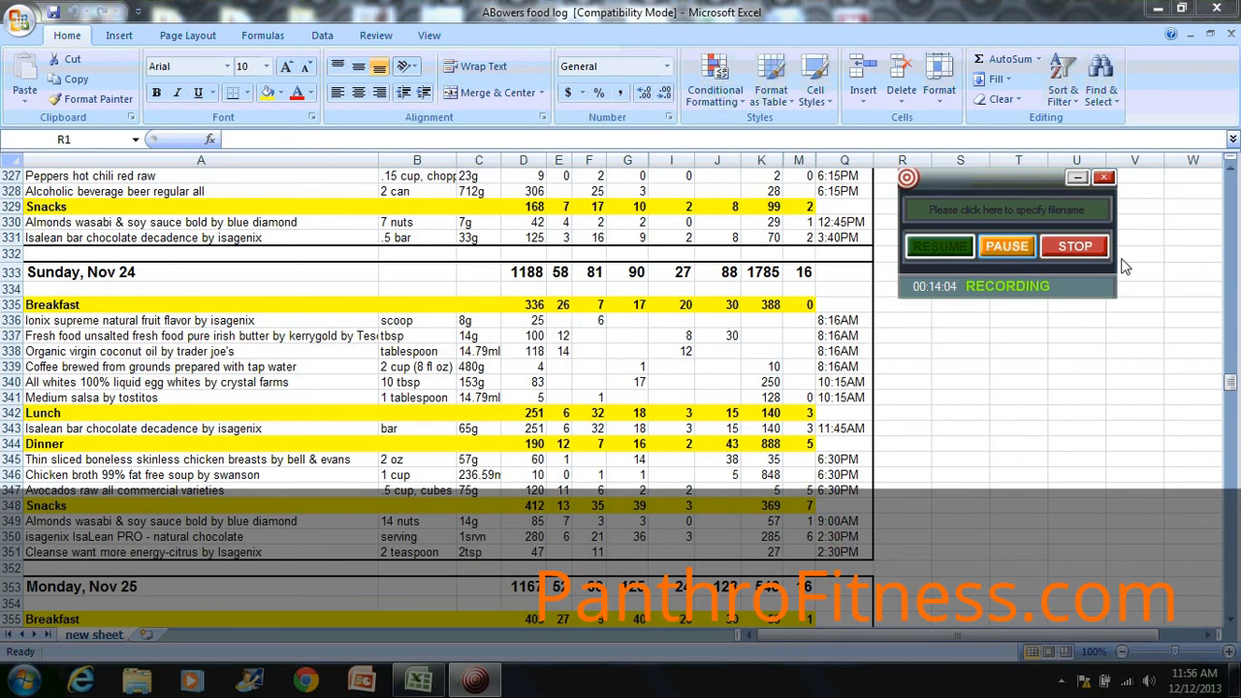
{"action": "mouse_move", "coordinate": [1102, 377]}
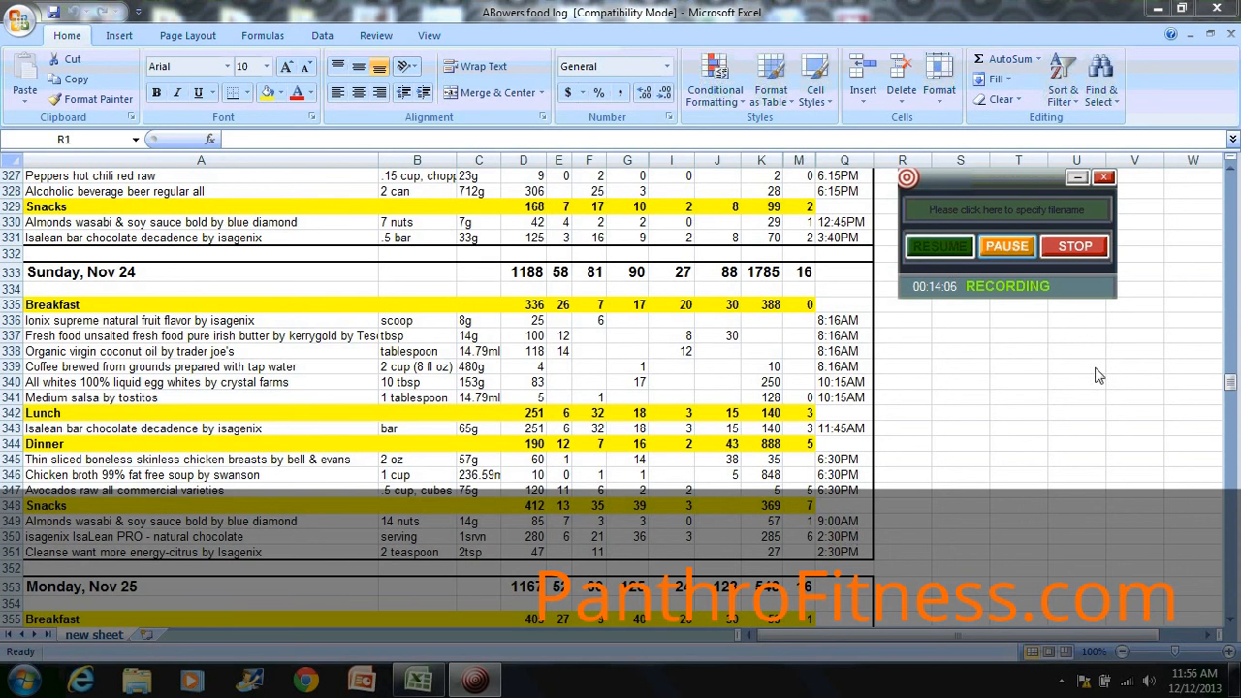